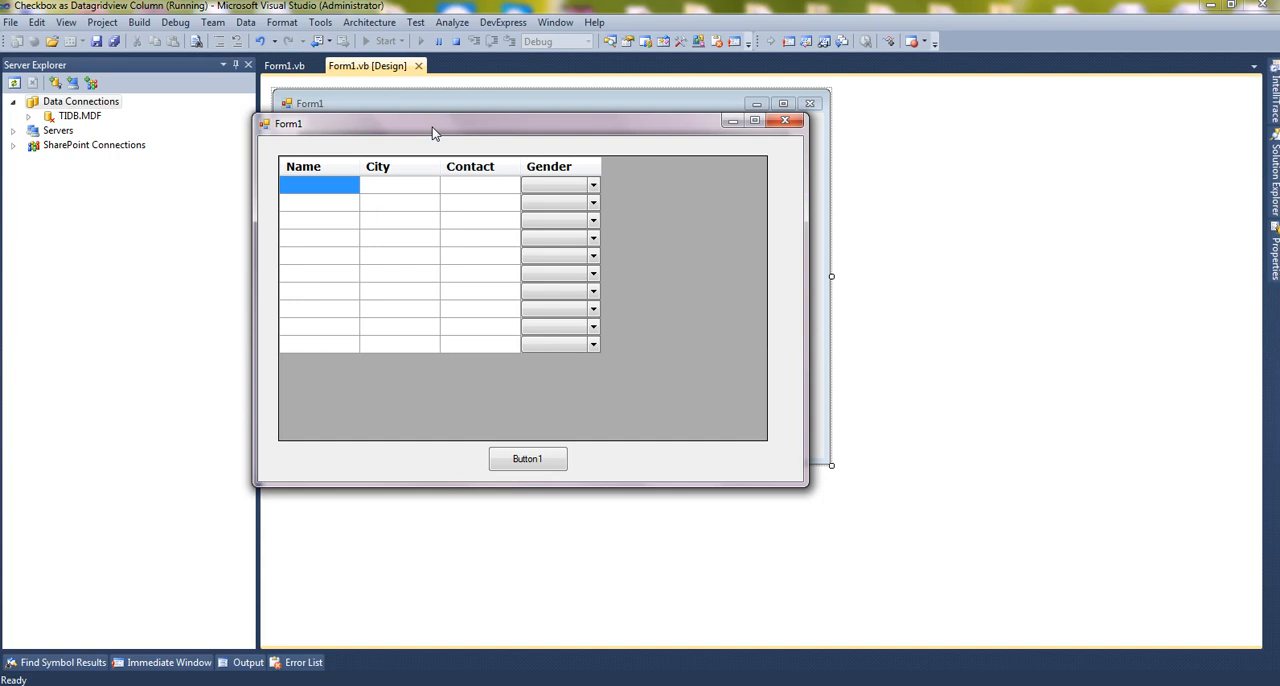
# In the running form enter 'Mahsh' as Name and 'Rajkot' as City in the first row
pyautogui.moveTo(420, 124); pyautogui.dragTo(456, 132)
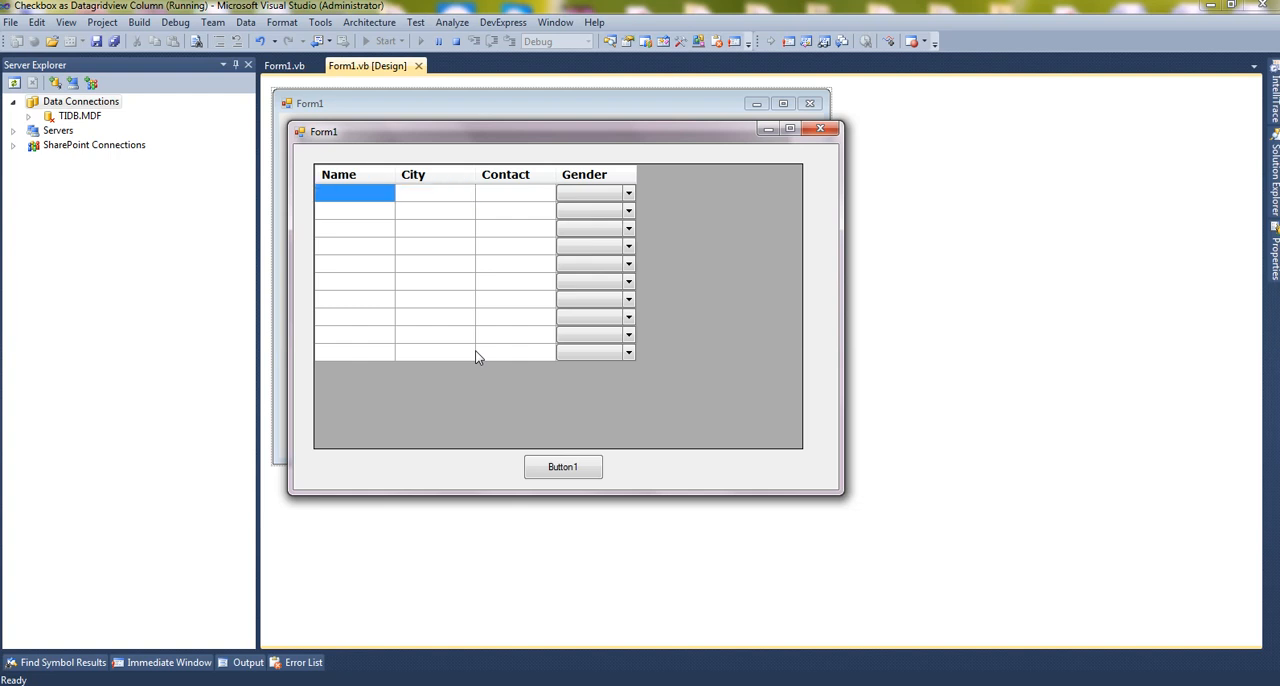
pyautogui.write('Mahsh')
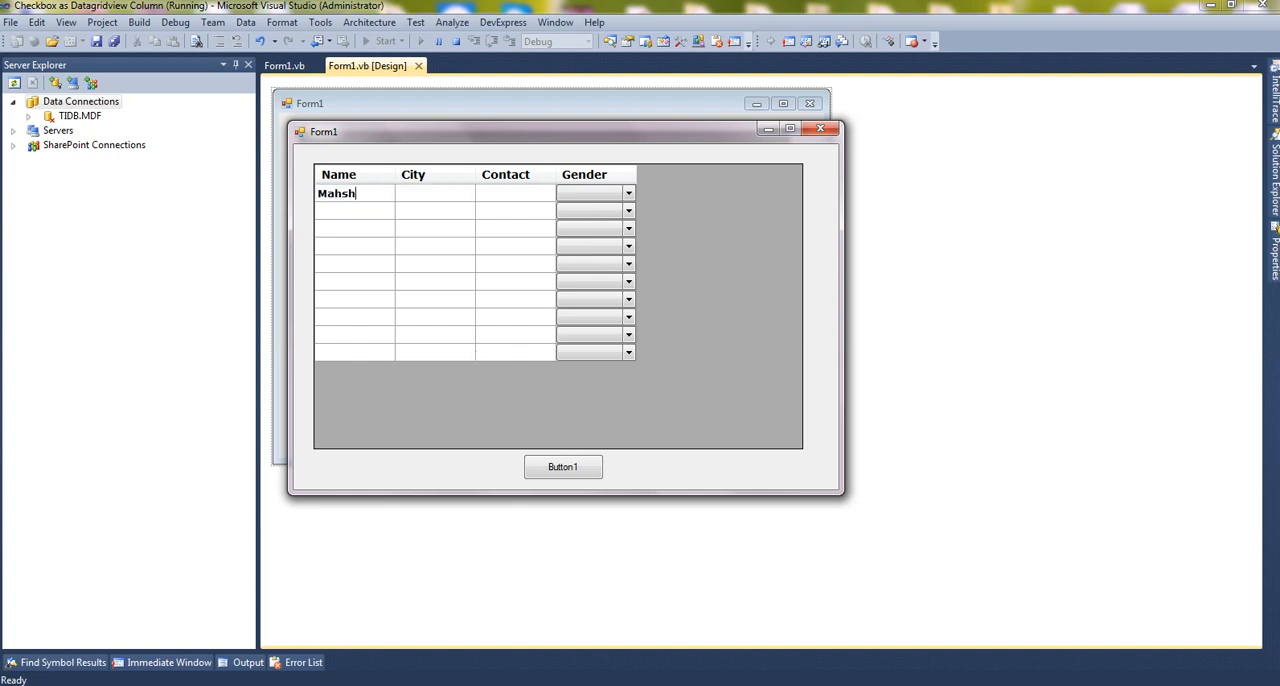
pyautogui.click(436, 210)
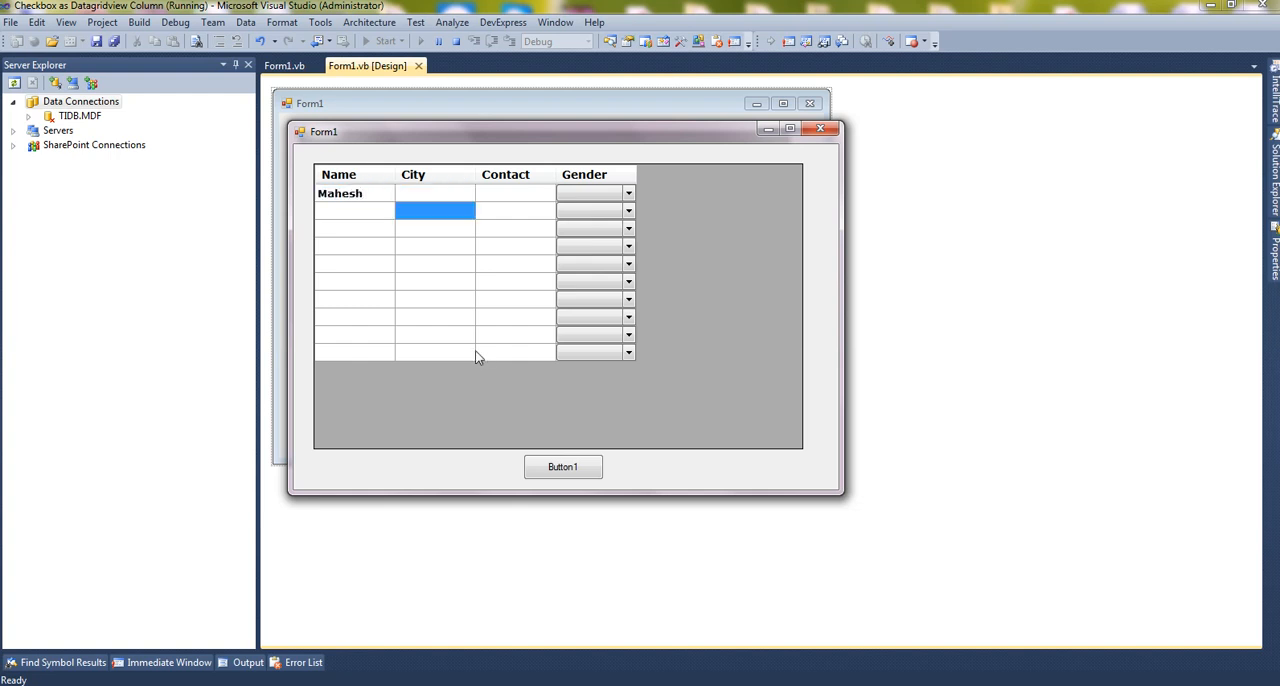
pyautogui.write('Rajkot')
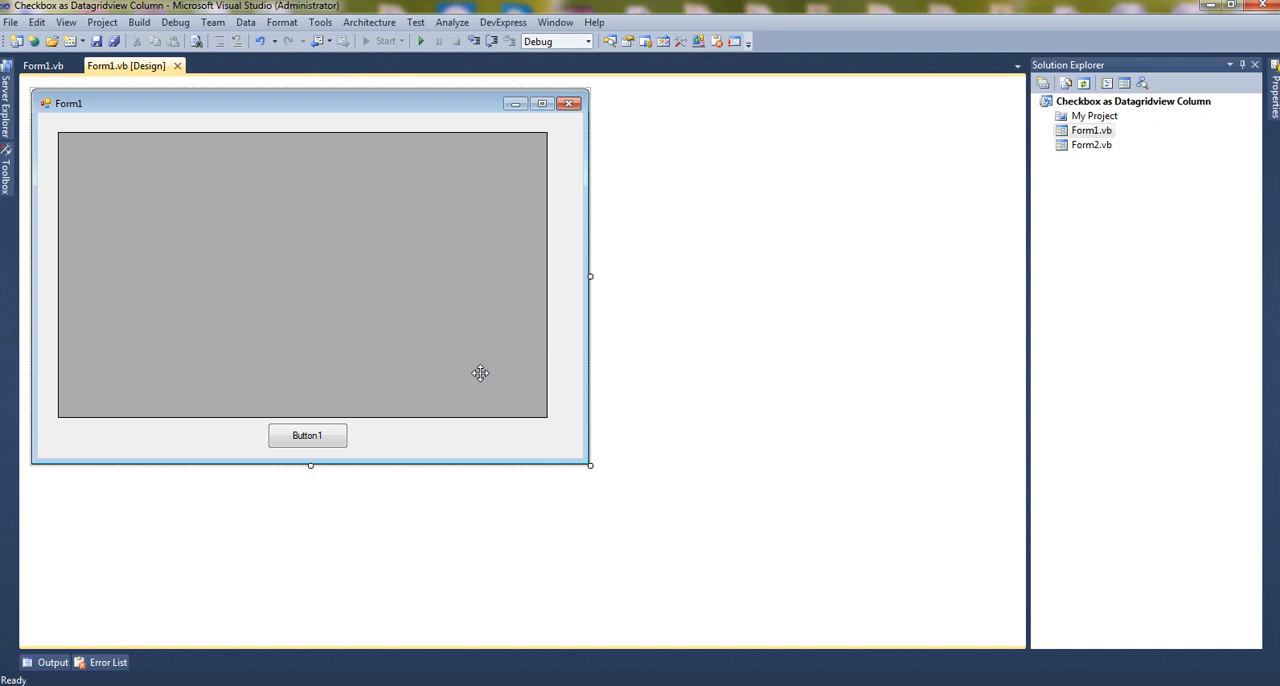
# In Form1_Load write 'Dim chk As New DataGridViewCheckBoxColumn' after the Next statement
pyautogui.click(42, 64)
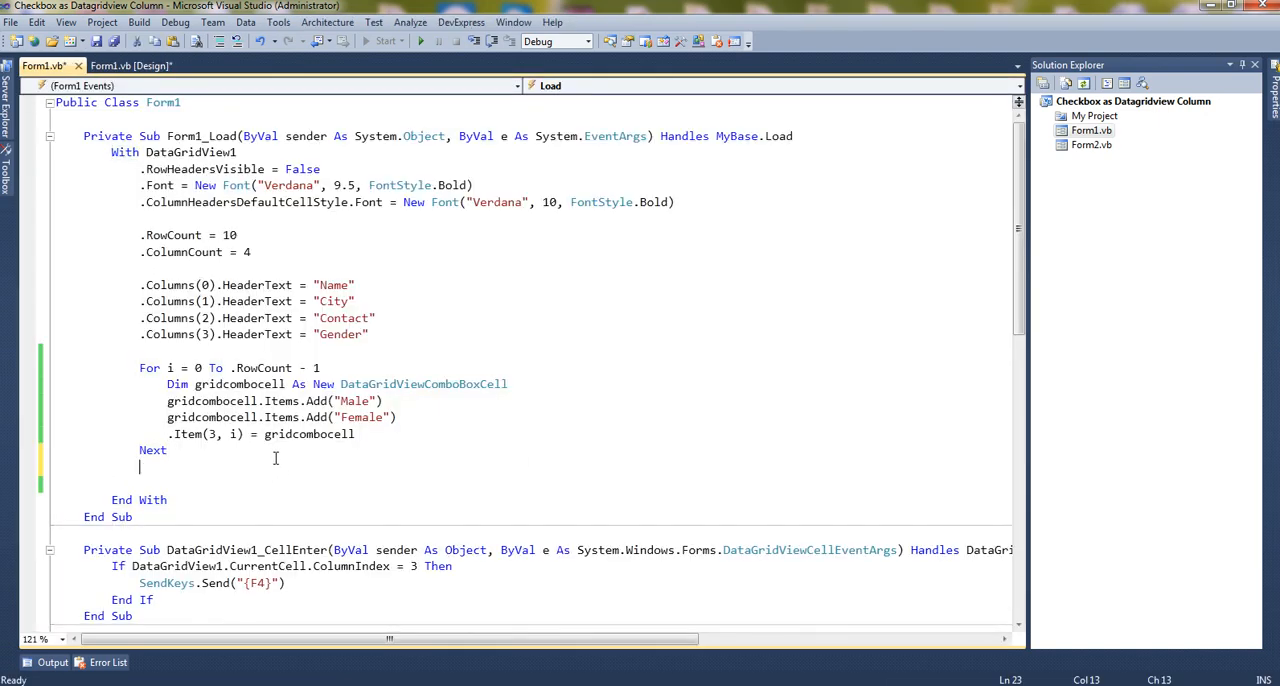
pyautogui.write('Dim')
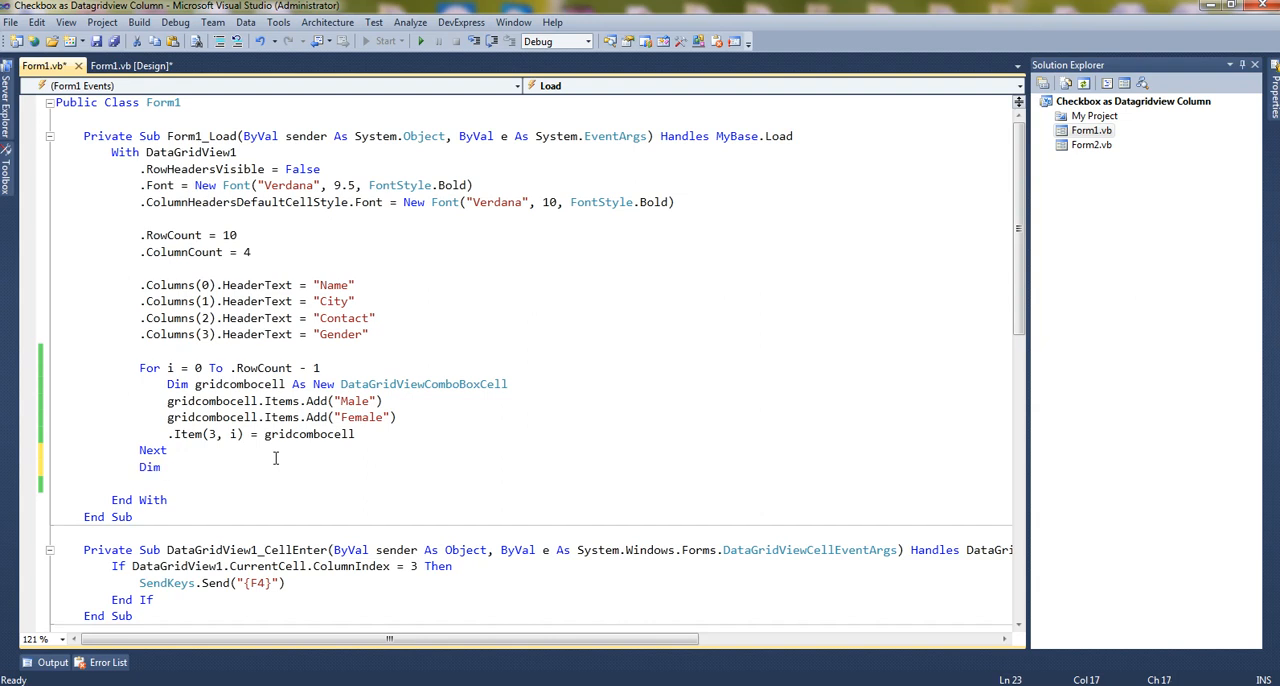
pyautogui.write('c')
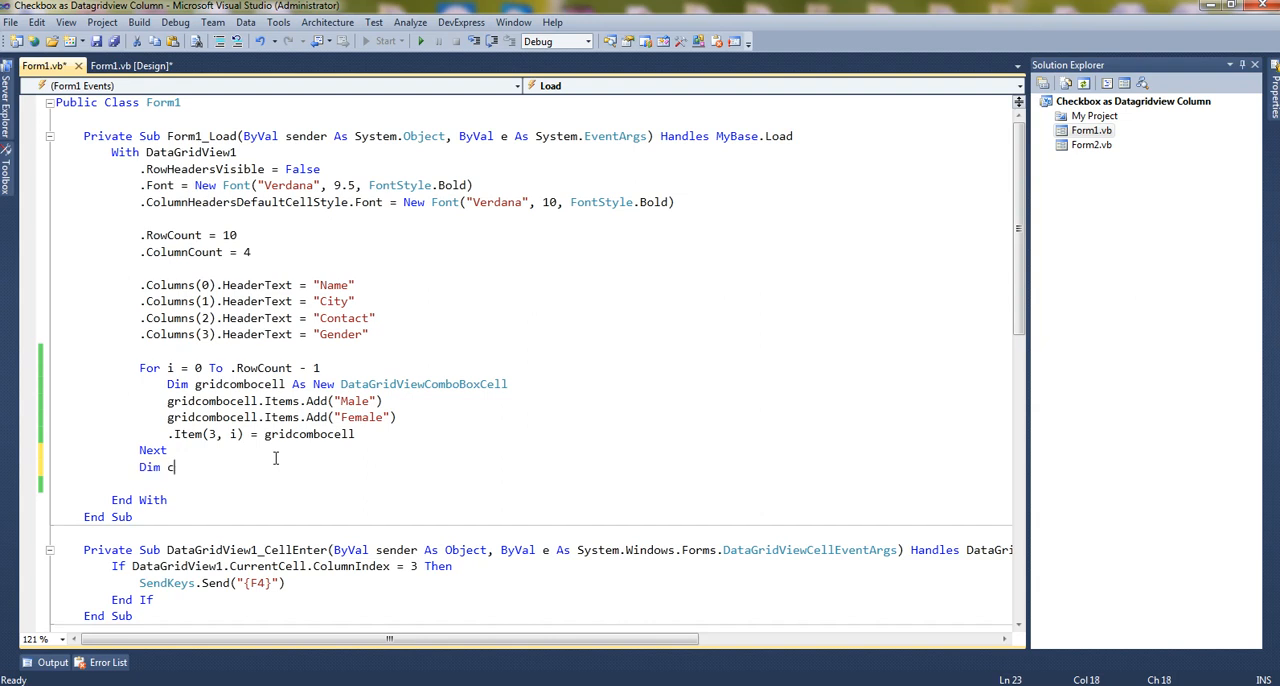
pyautogui.write('hk')
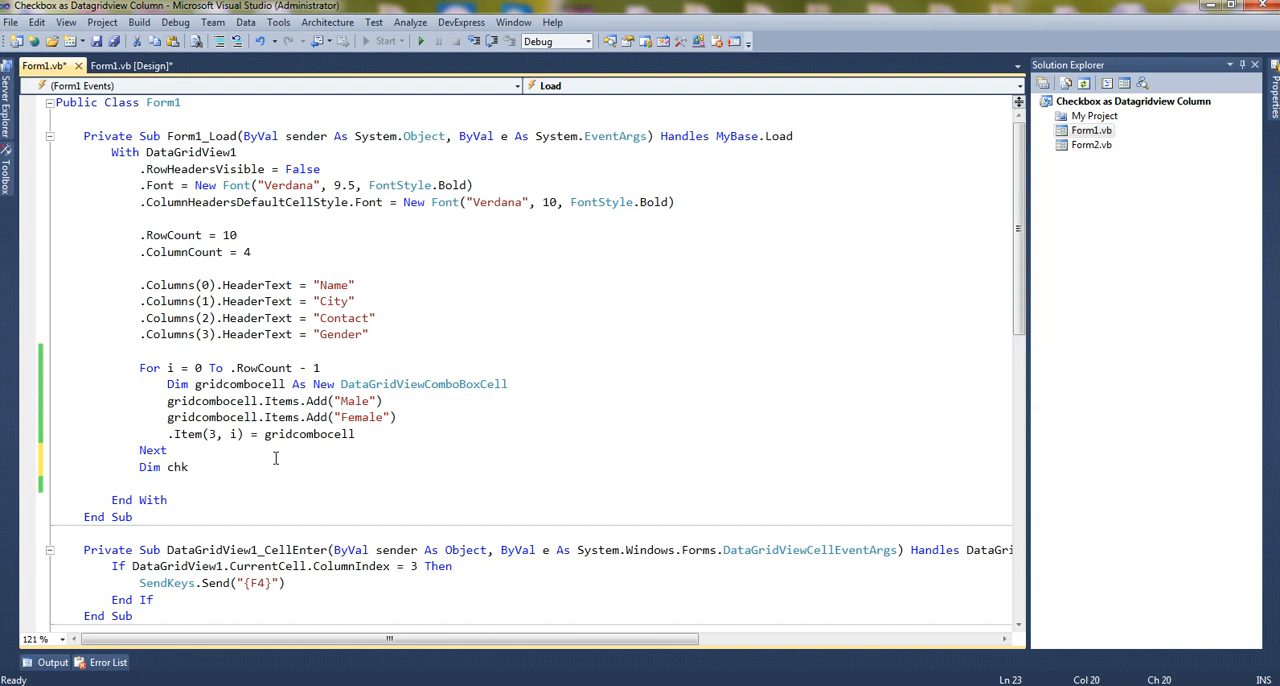
pyautogui.write('As new')
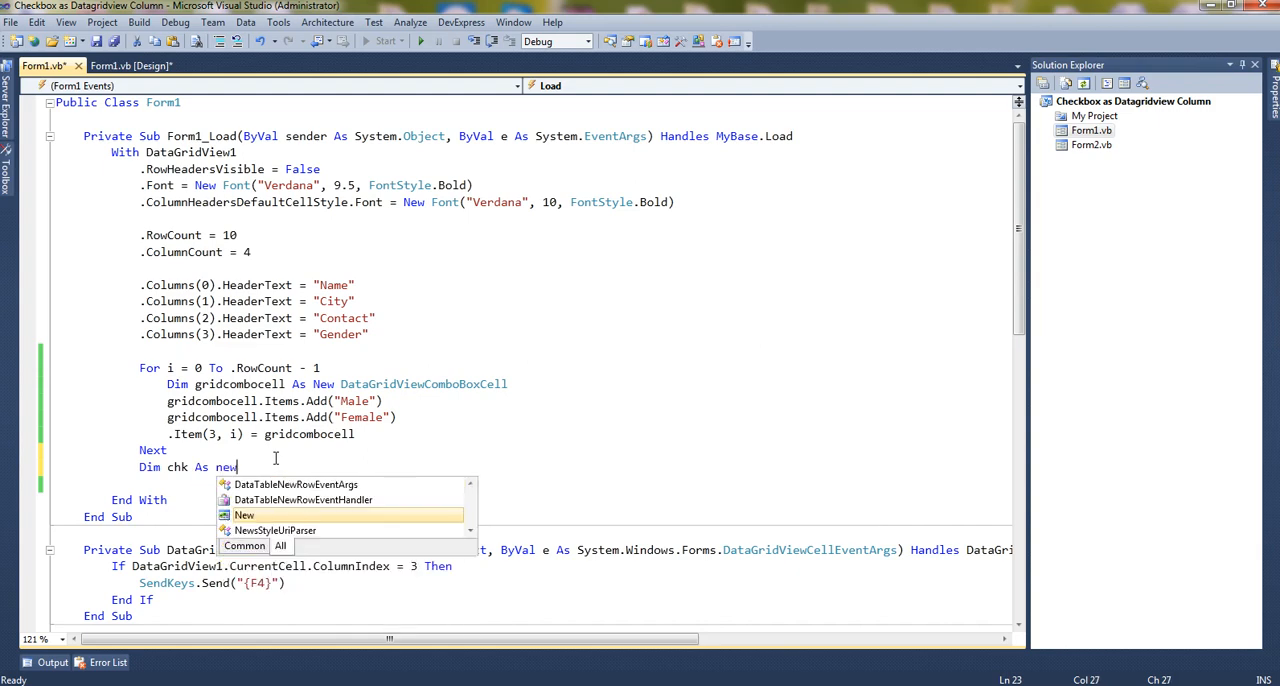
pyautogui.write('datagri')
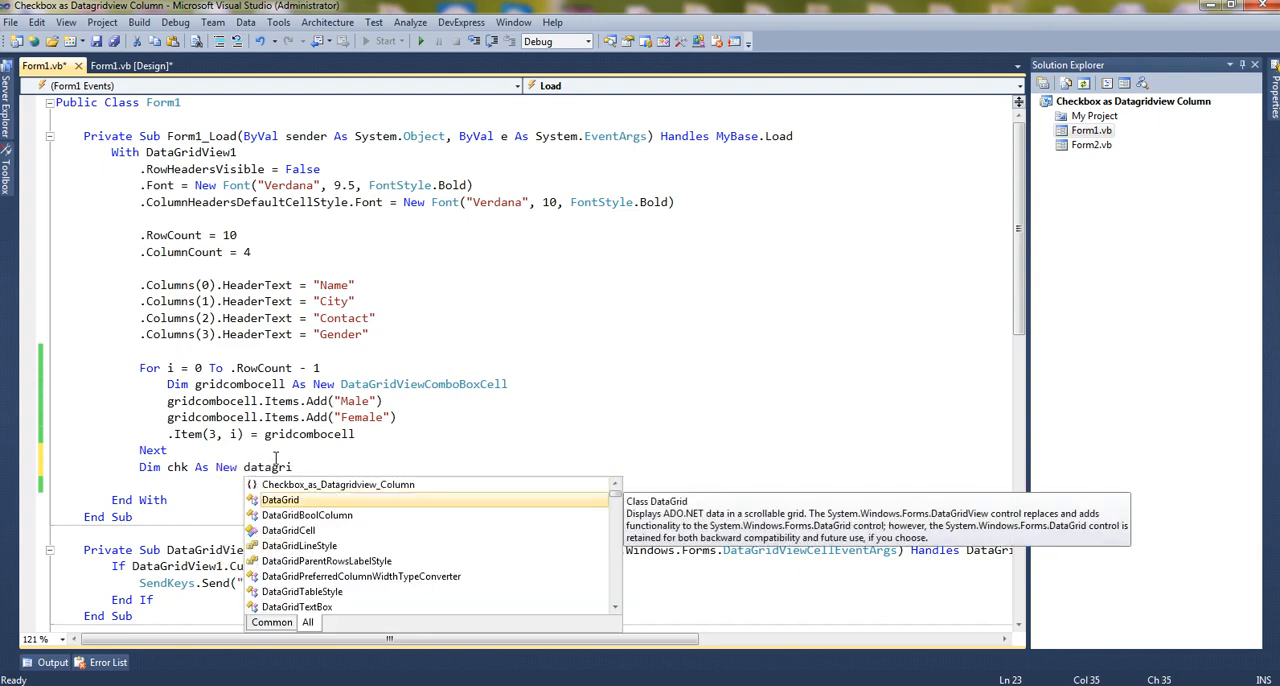
pyautogui.write('dv')
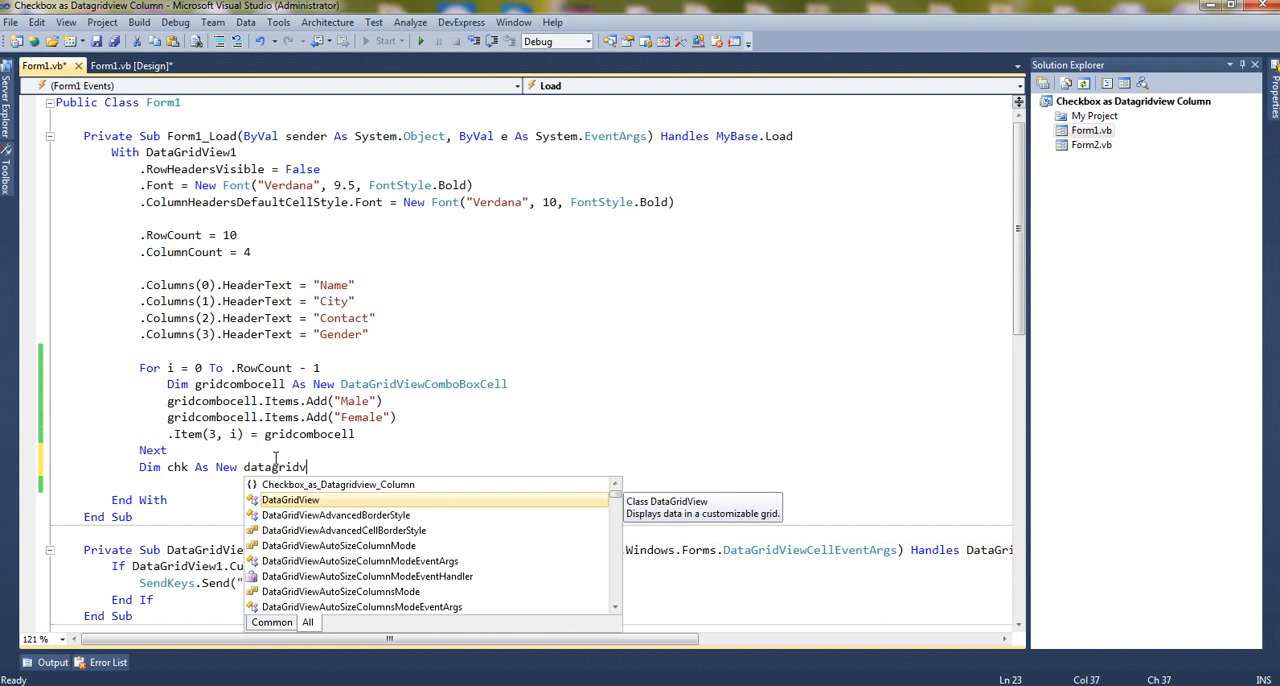
pyautogui.write('ch')
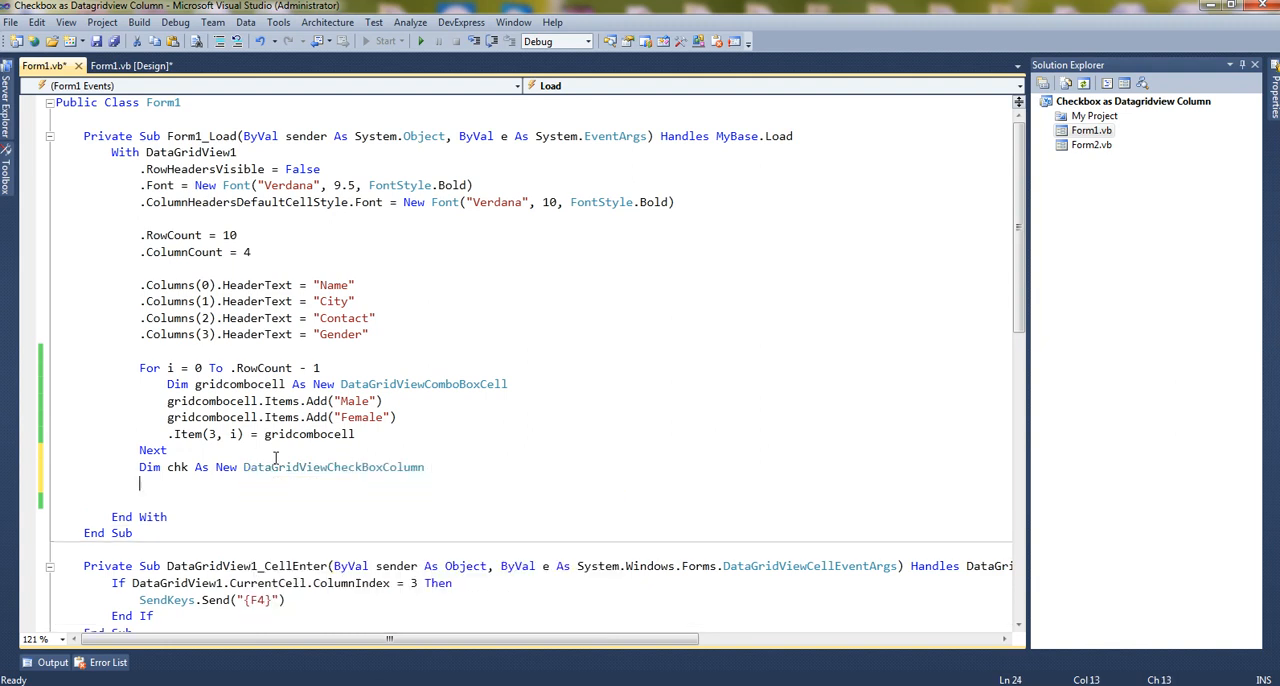
pyautogui.write('.')
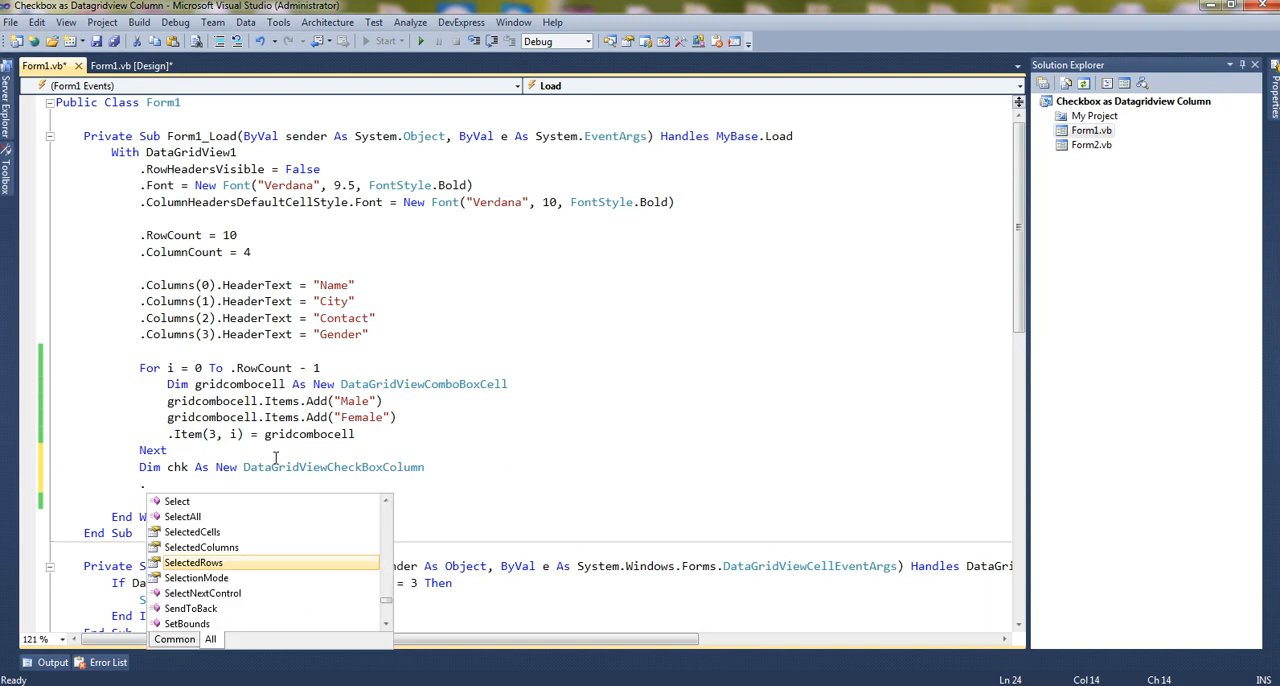
# Add chk to the grid's Columns and set chk.HeaderText = "Status"
pyautogui.write('co')
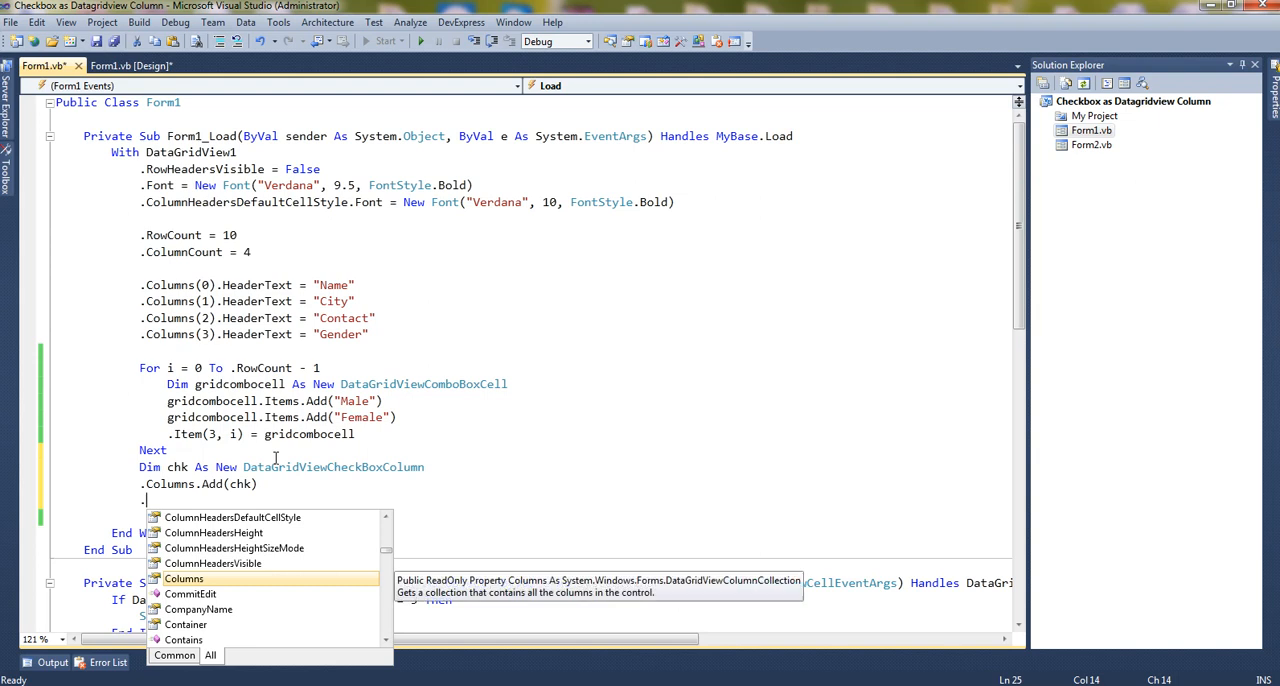
pyautogui.write('che')
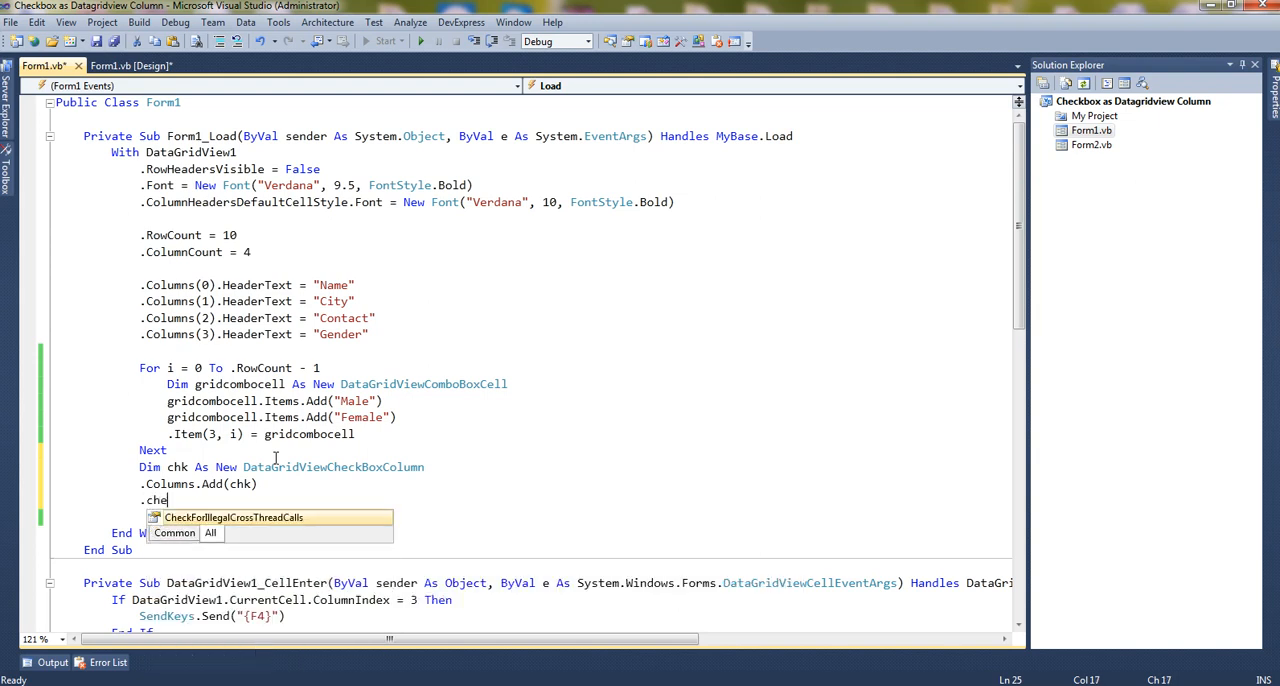
pyautogui.press('Backspace')
pyautogui.write('k.')
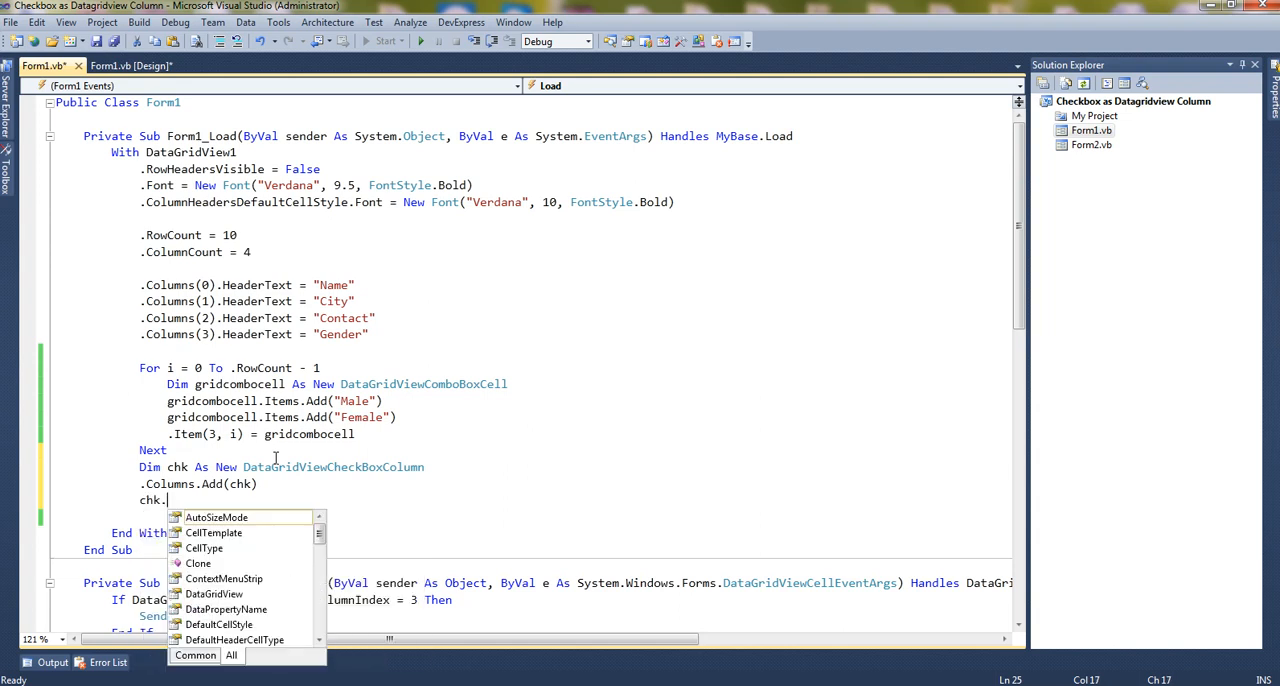
pyautogui.write('he')
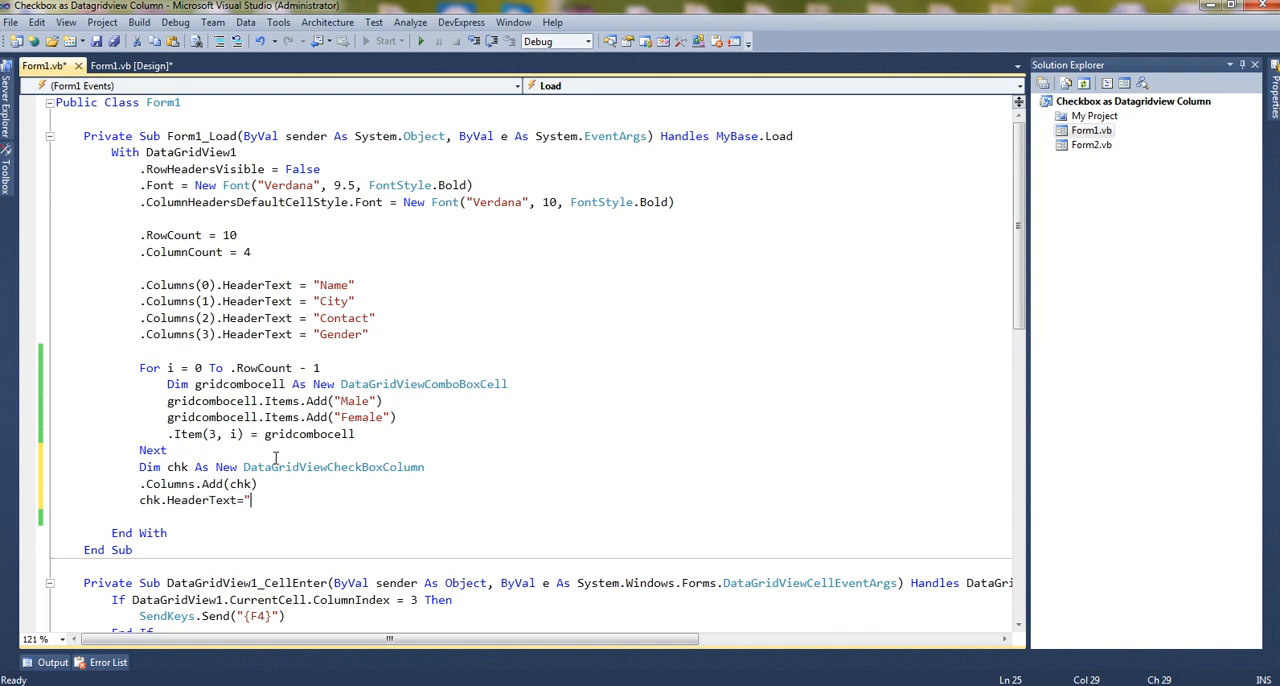
pyautogui.write('Status"')
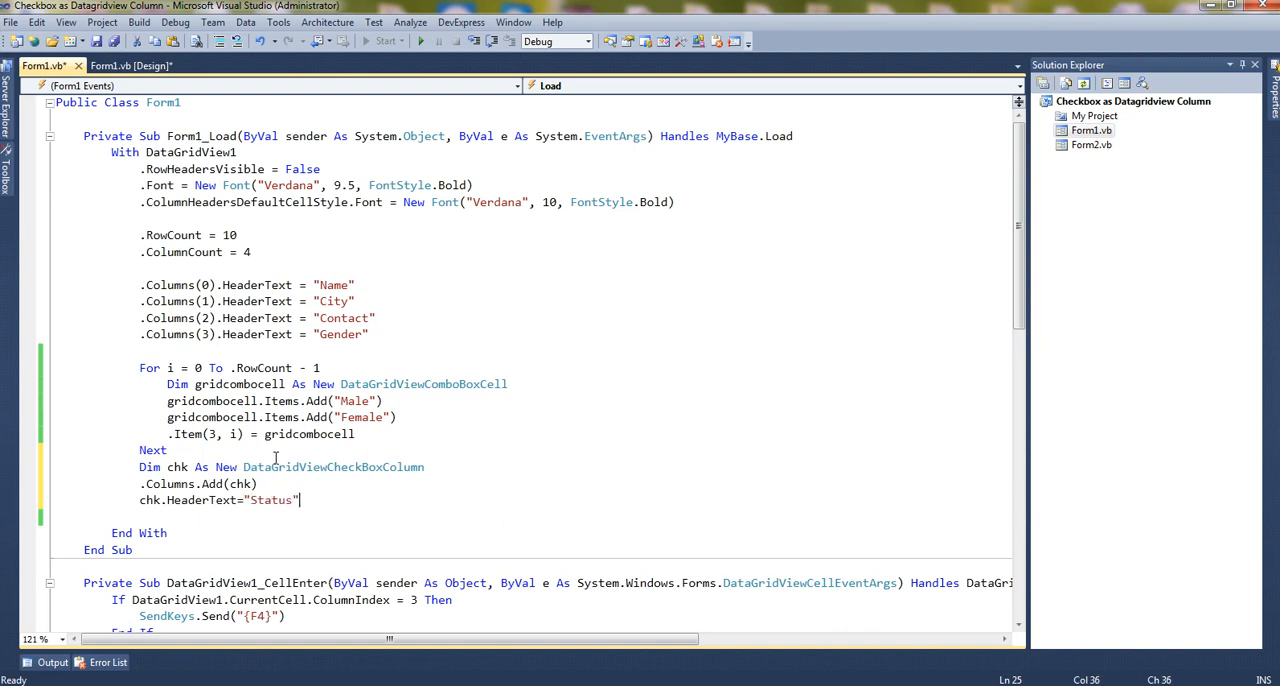
# Set chk.Name = "chk1" on the next line of the With block
pyautogui.write('chk.')
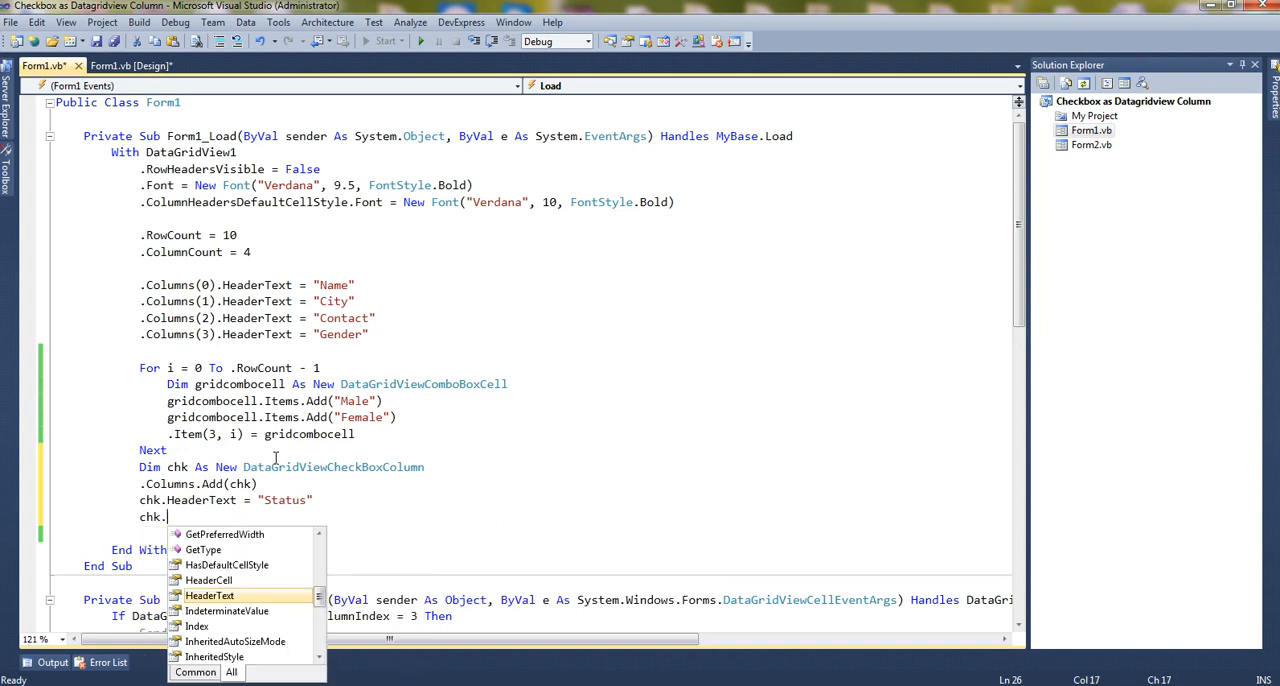
pyautogui.write('Name=')
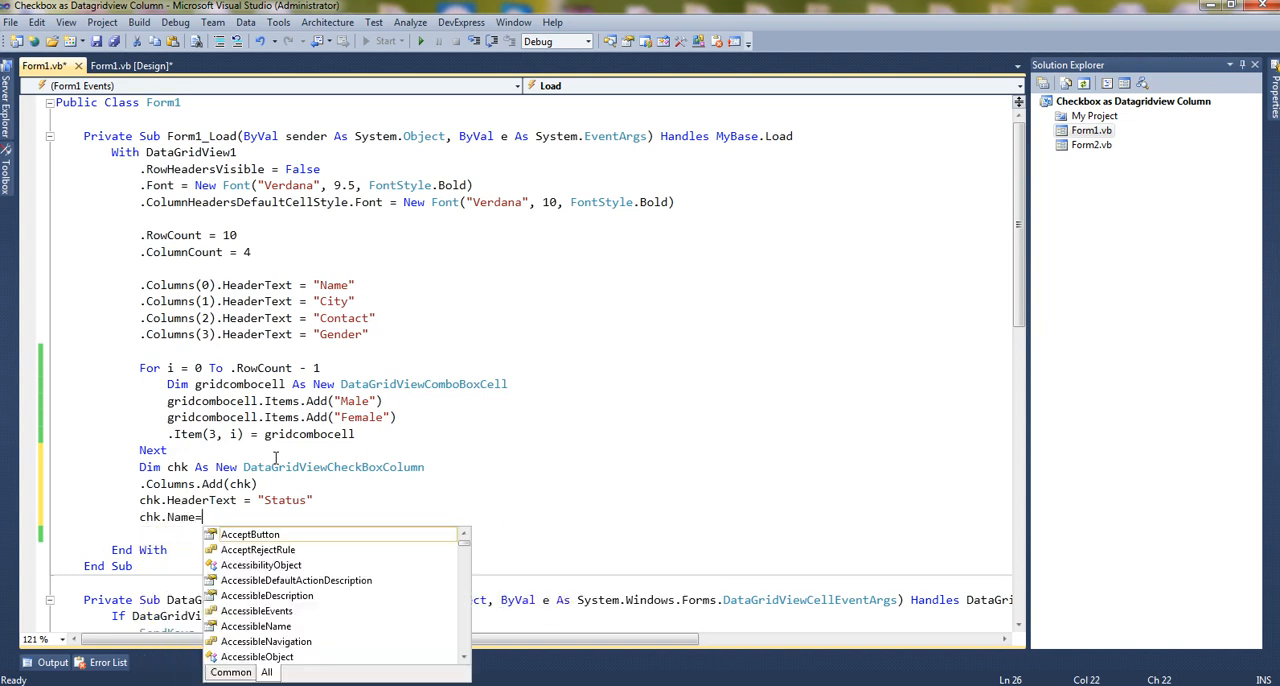
pyautogui.write('"chk"')
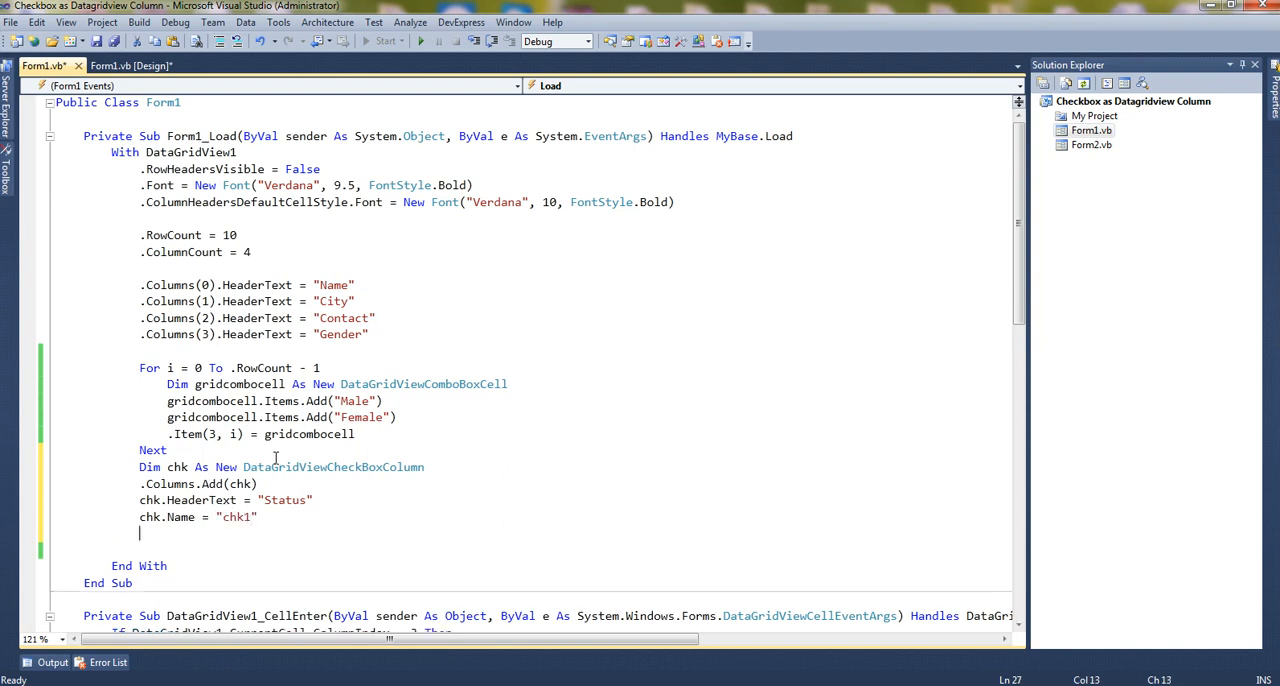
# Write .Columns(4).Width = 100 in the Load code and run the project
pyautogui.write('.')
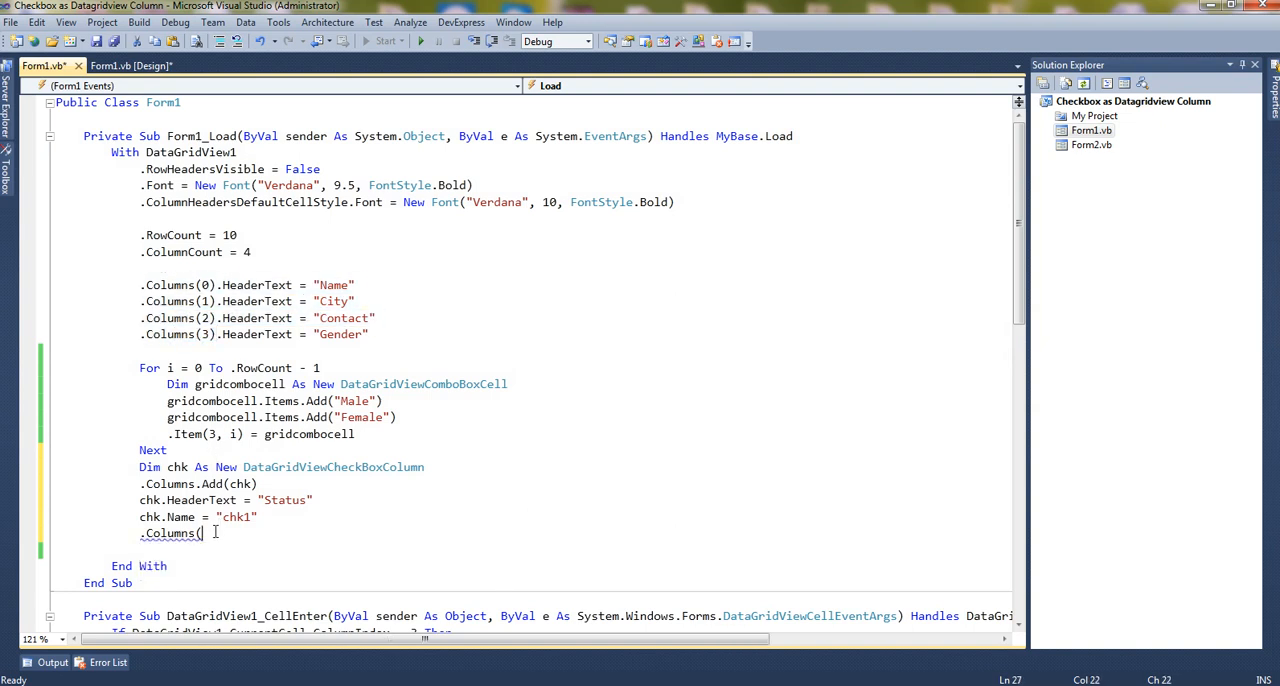
pyautogui.write('4)/')
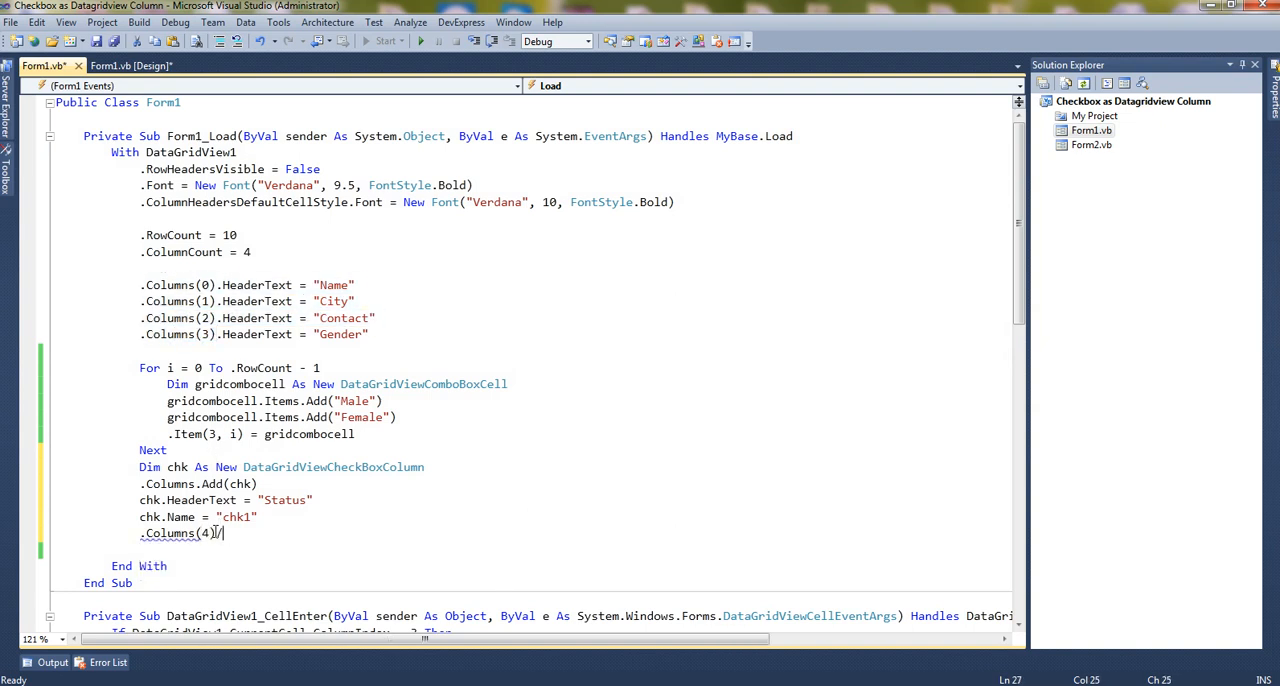
pyautogui.write('.')
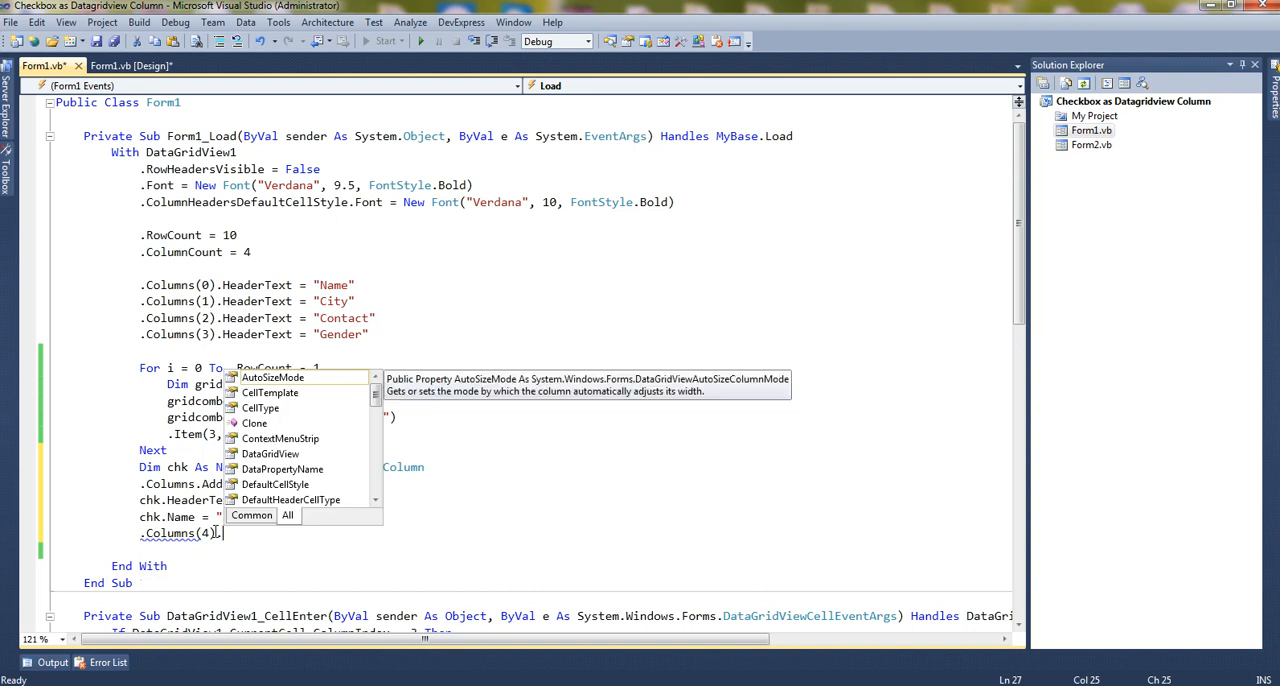
pyautogui.write('.Width=')
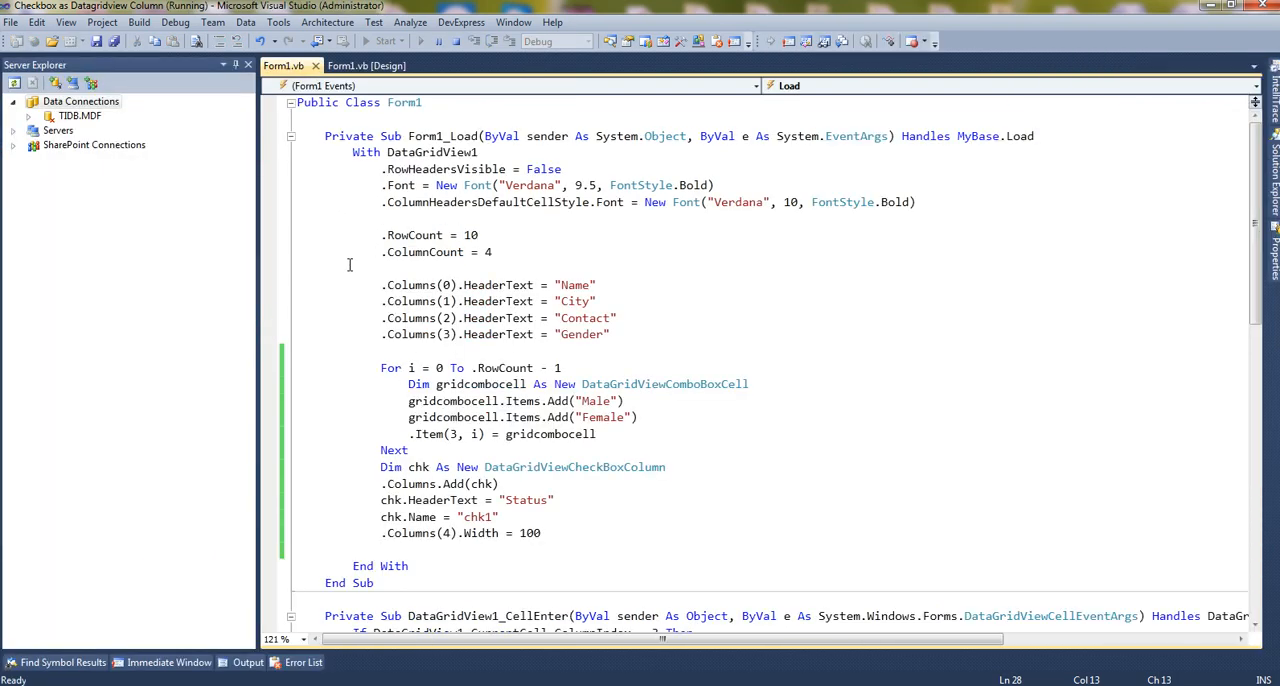
# Enter 'Mahesh' in the first row, choose Male gender, tick Status and close the form
pyautogui.click(382, 40)
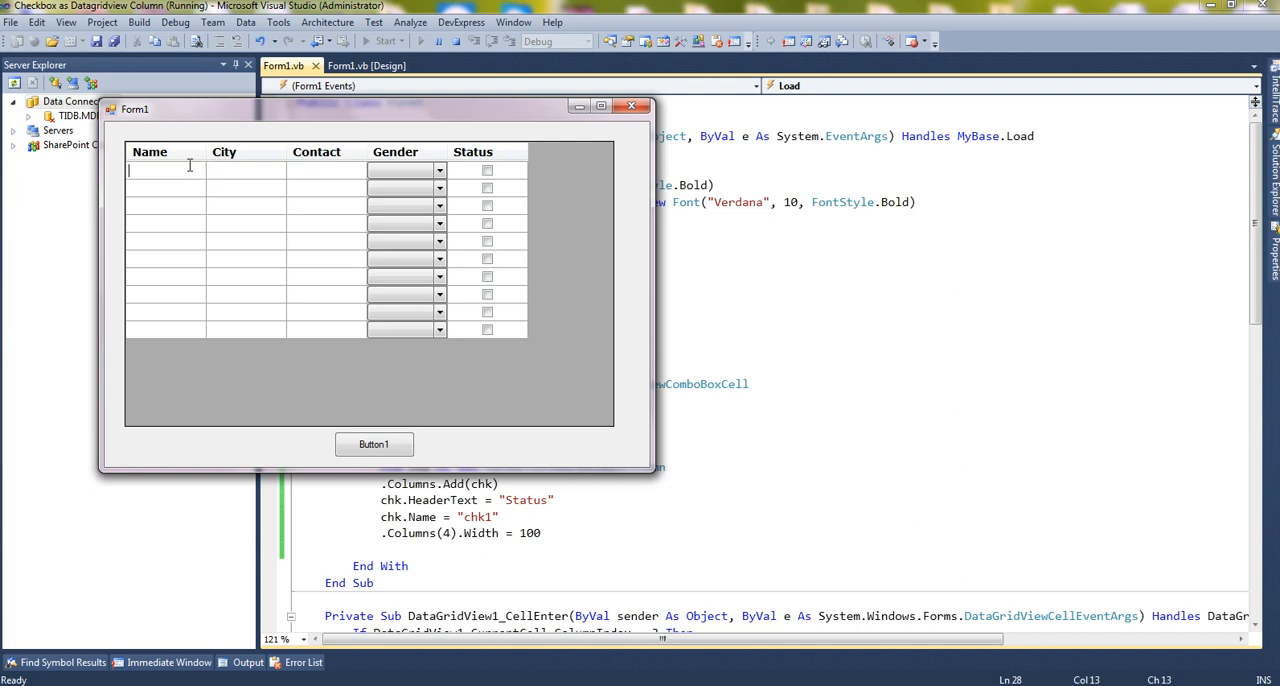
pyautogui.write('Mahesh')
pyautogui.click(246, 170)
pyautogui.write('Ahmedabad')
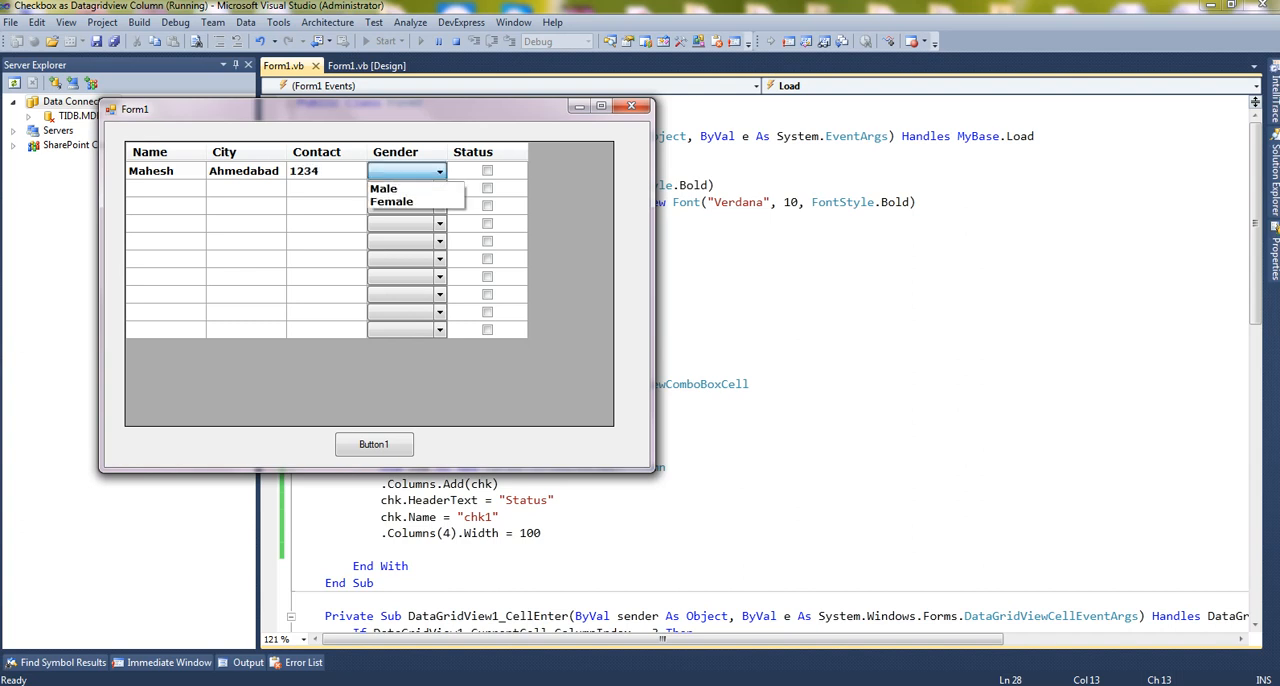
pyautogui.click(384, 188)
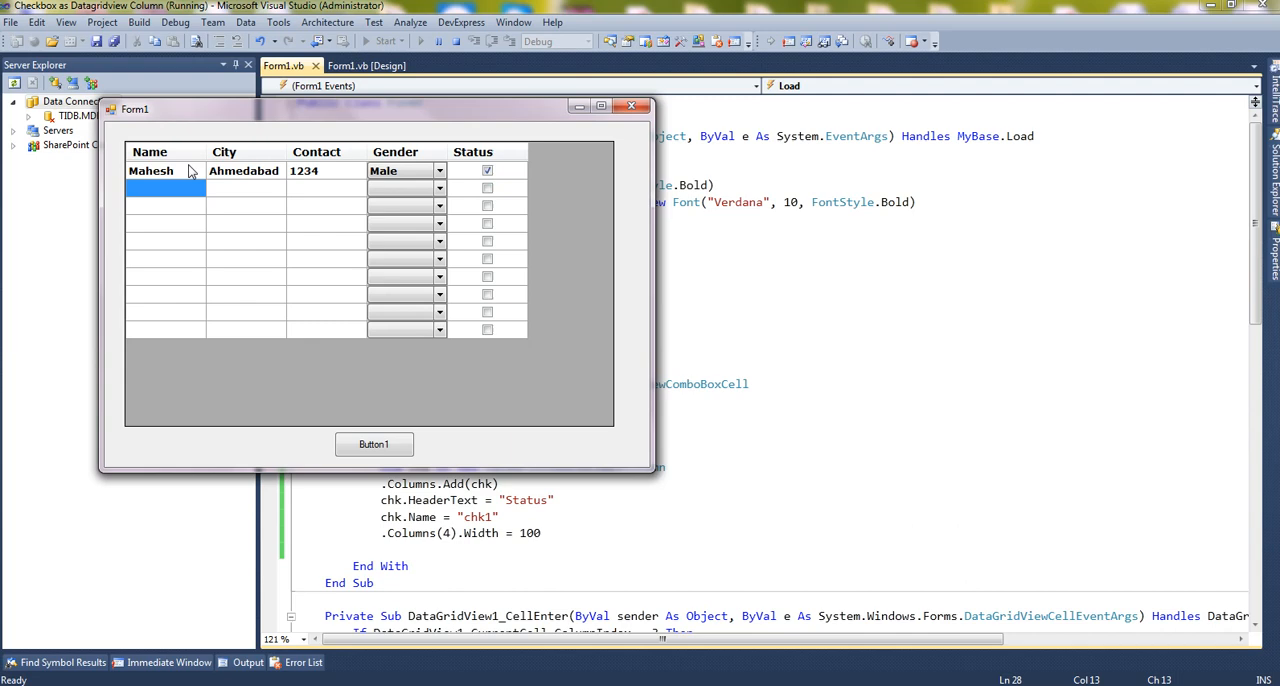
pyautogui.click(632, 106)
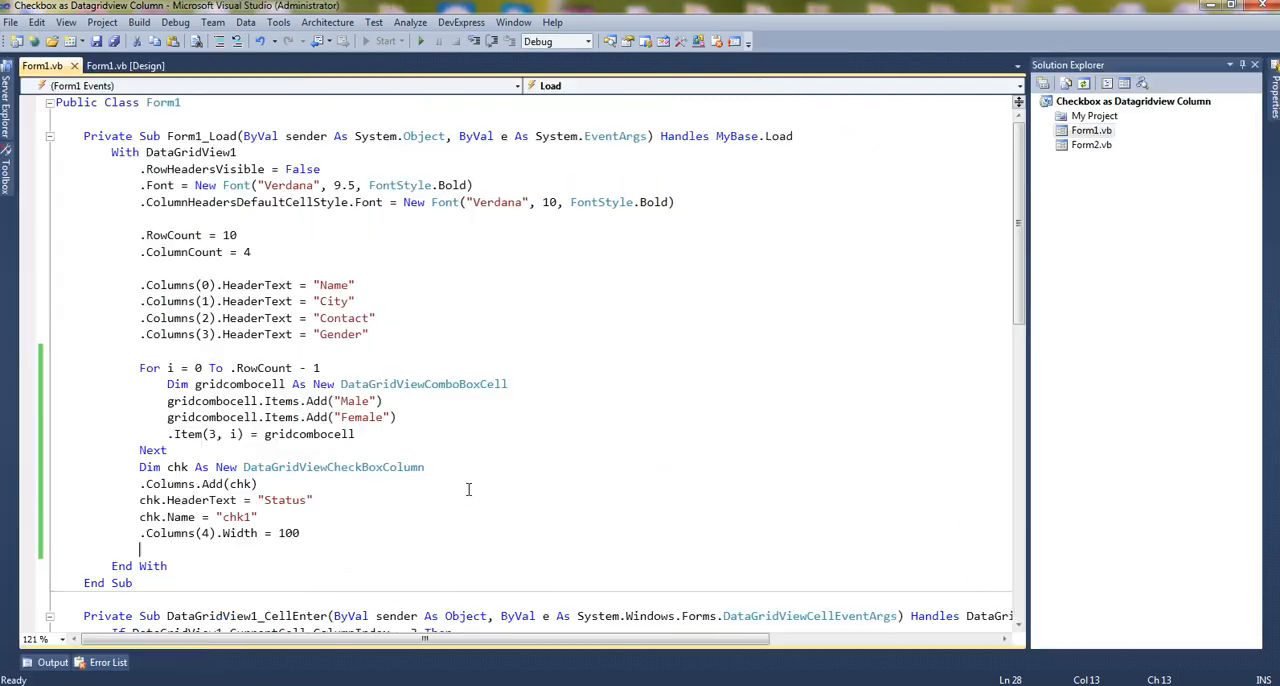
# From the form designer generate an empty Button1_Click handler by double-clicking Button1
pyautogui.click(126, 64)
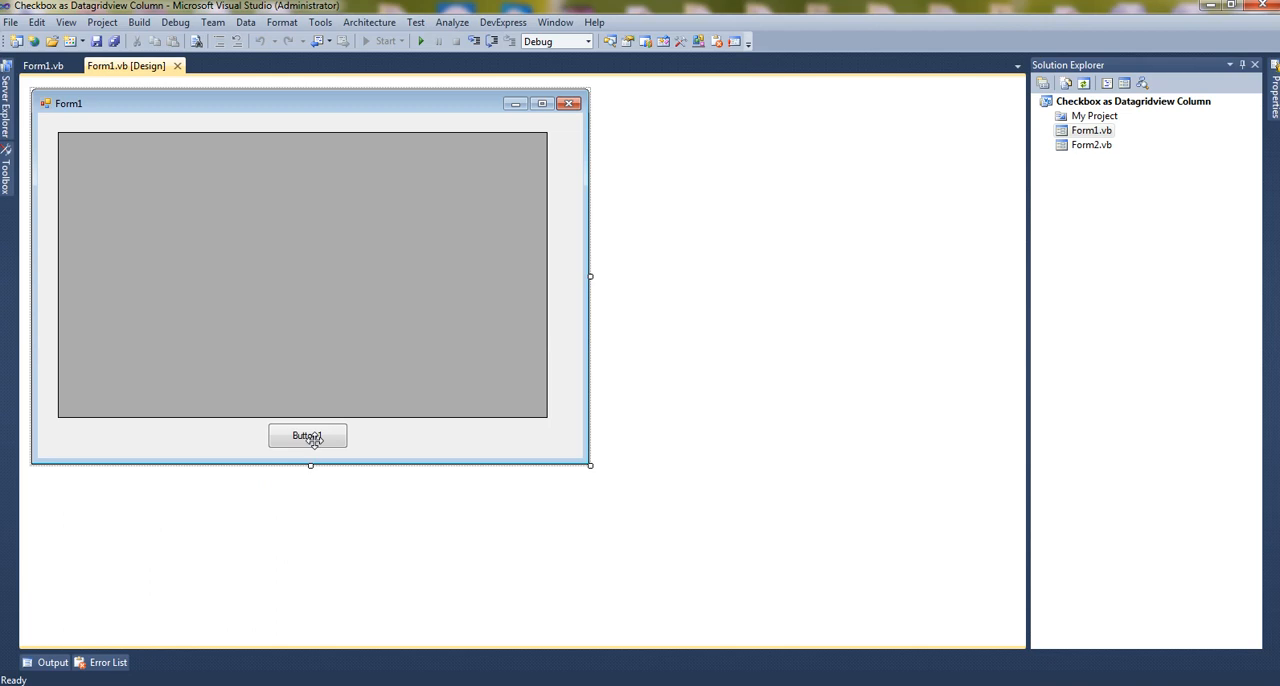
pyautogui.click(308, 436)
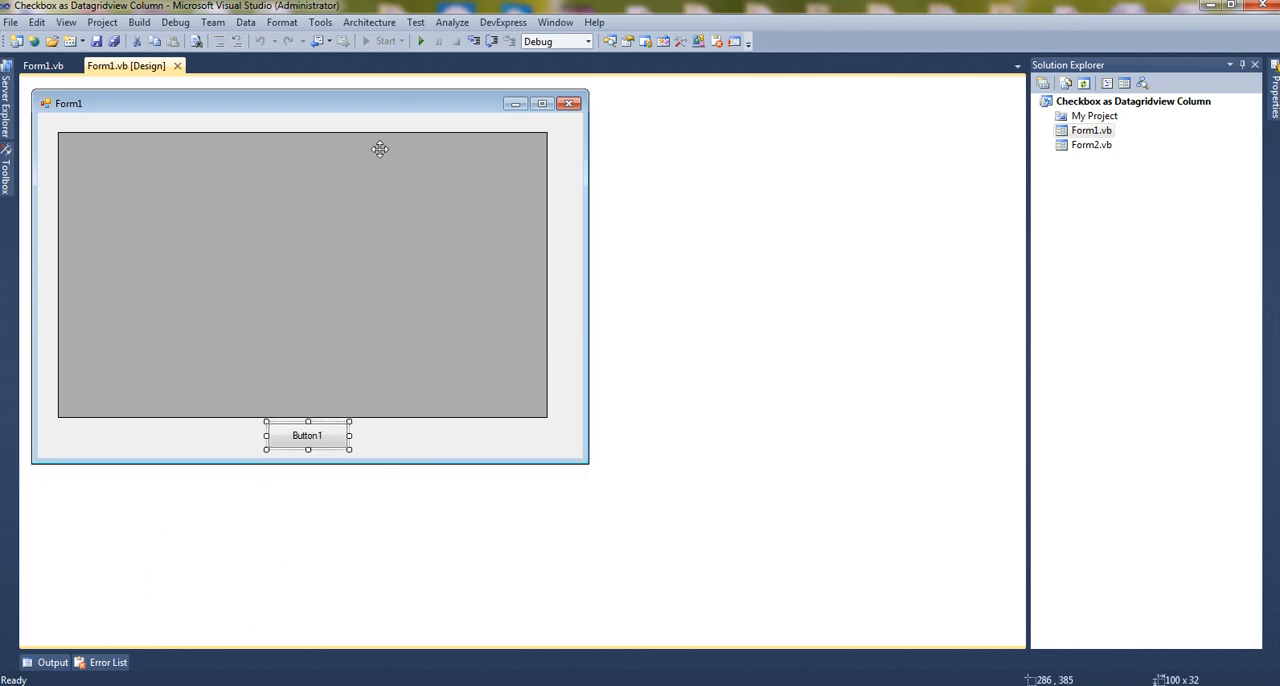
pyautogui.moveTo(364, 460)
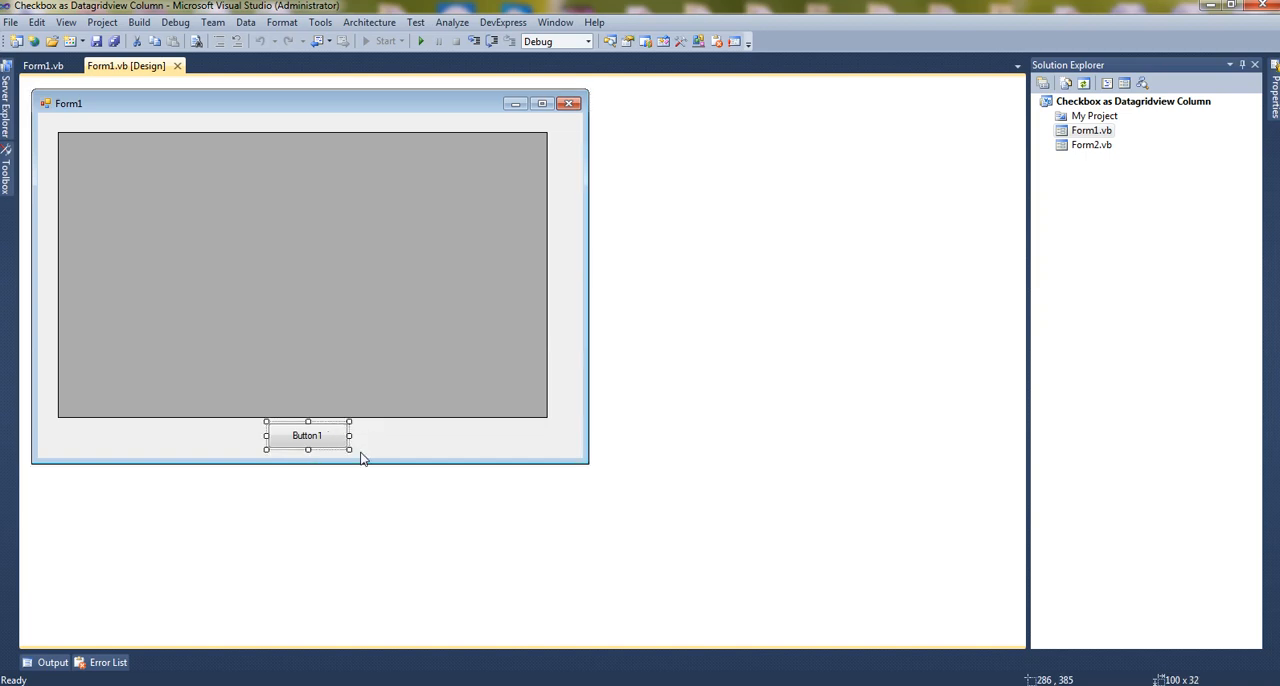
pyautogui.doubleClick(308, 436)
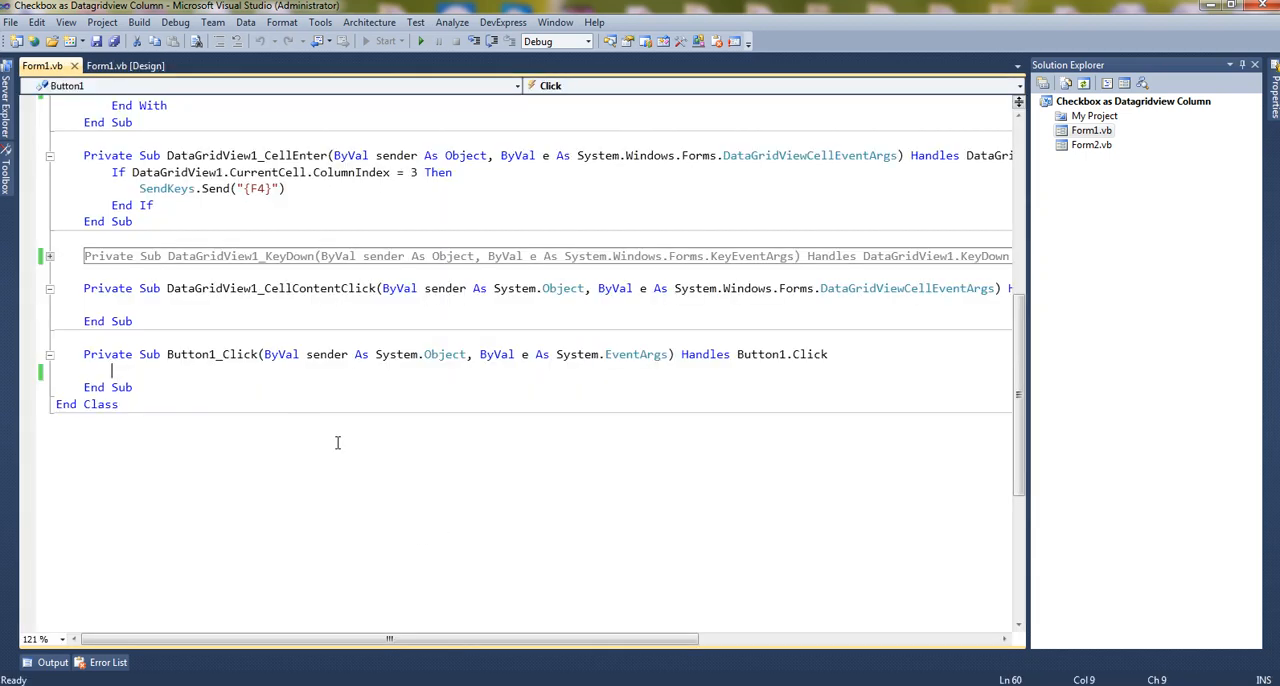
pyautogui.moveTo(484, 444)
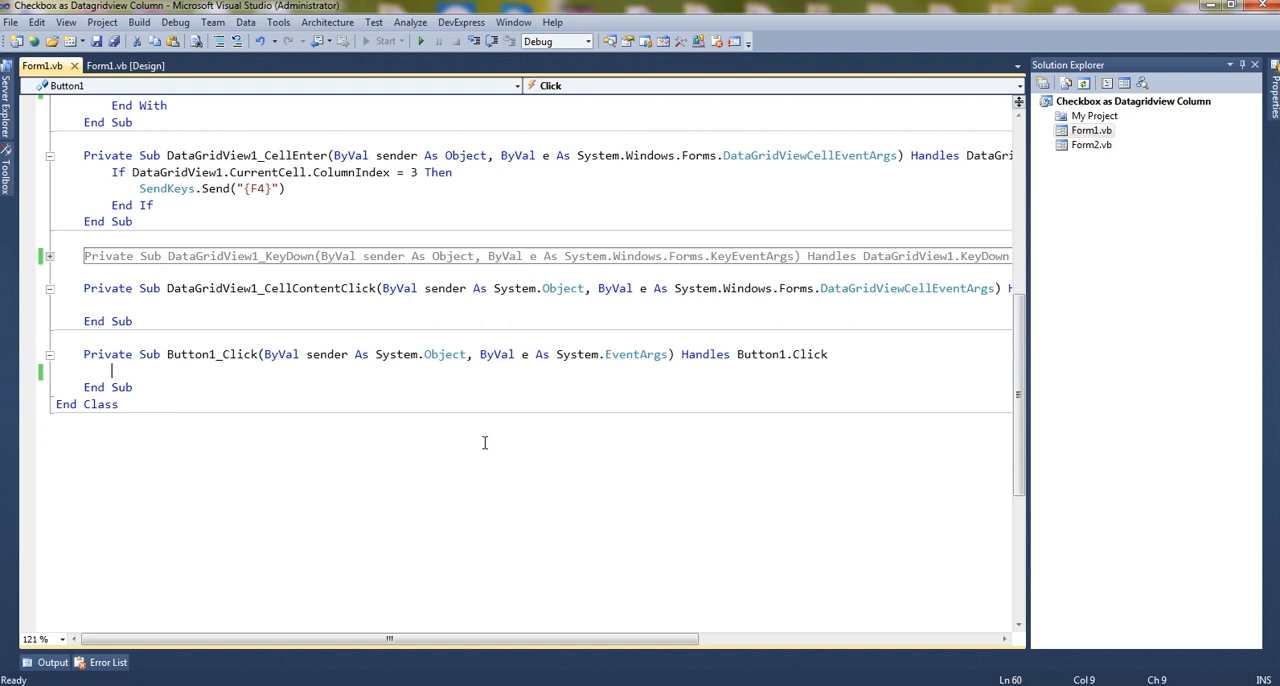
# Write DataGridView1.Rows(0).Cells(0).Value inside Button1_Click
pyautogui.write('datag')
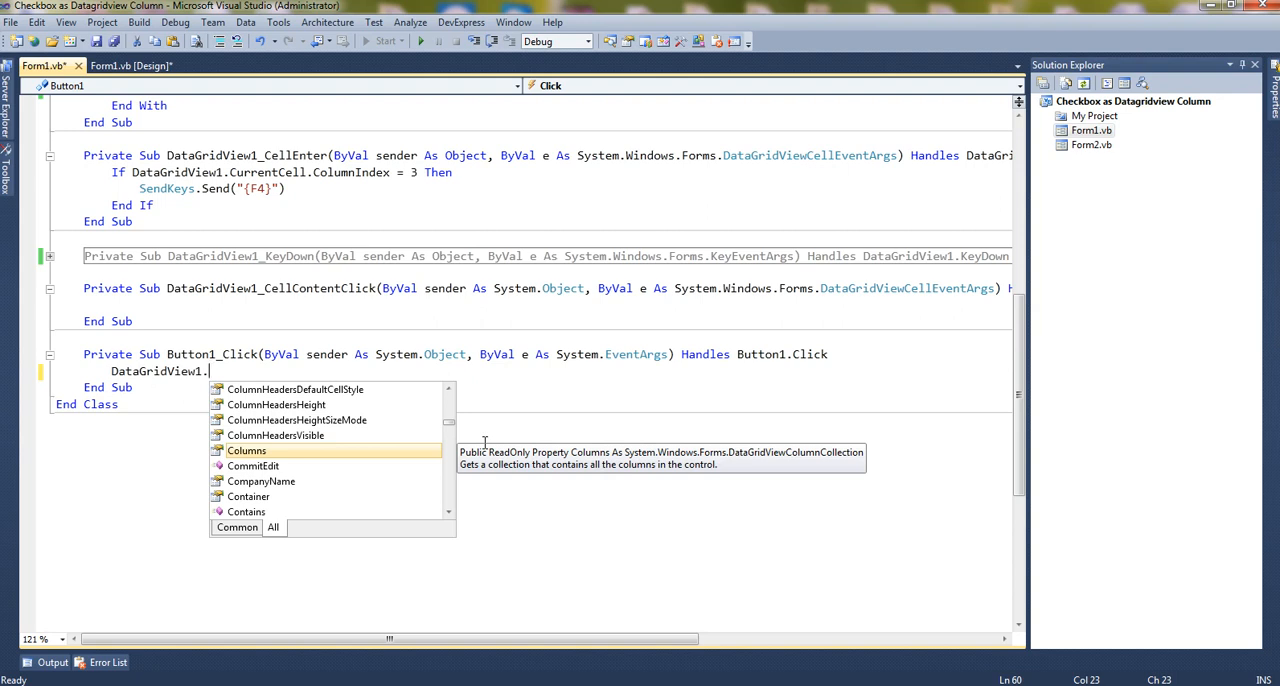
pyautogui.write('row')
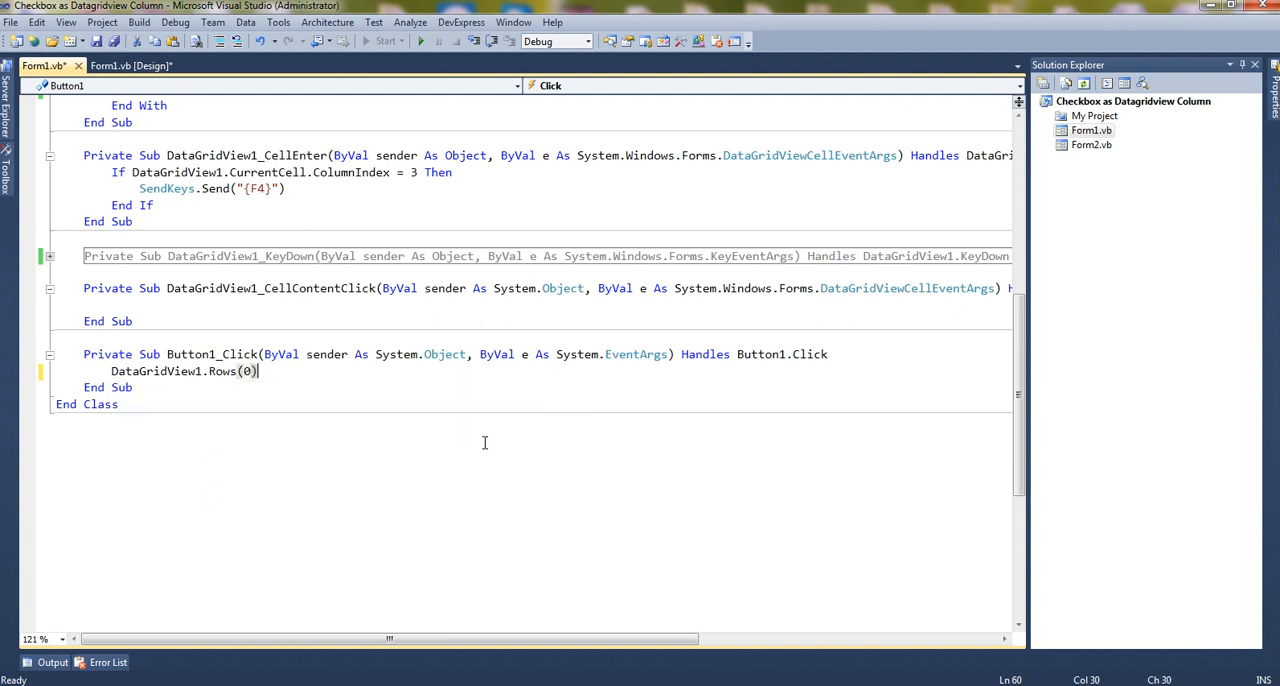
pyautogui.write('.')
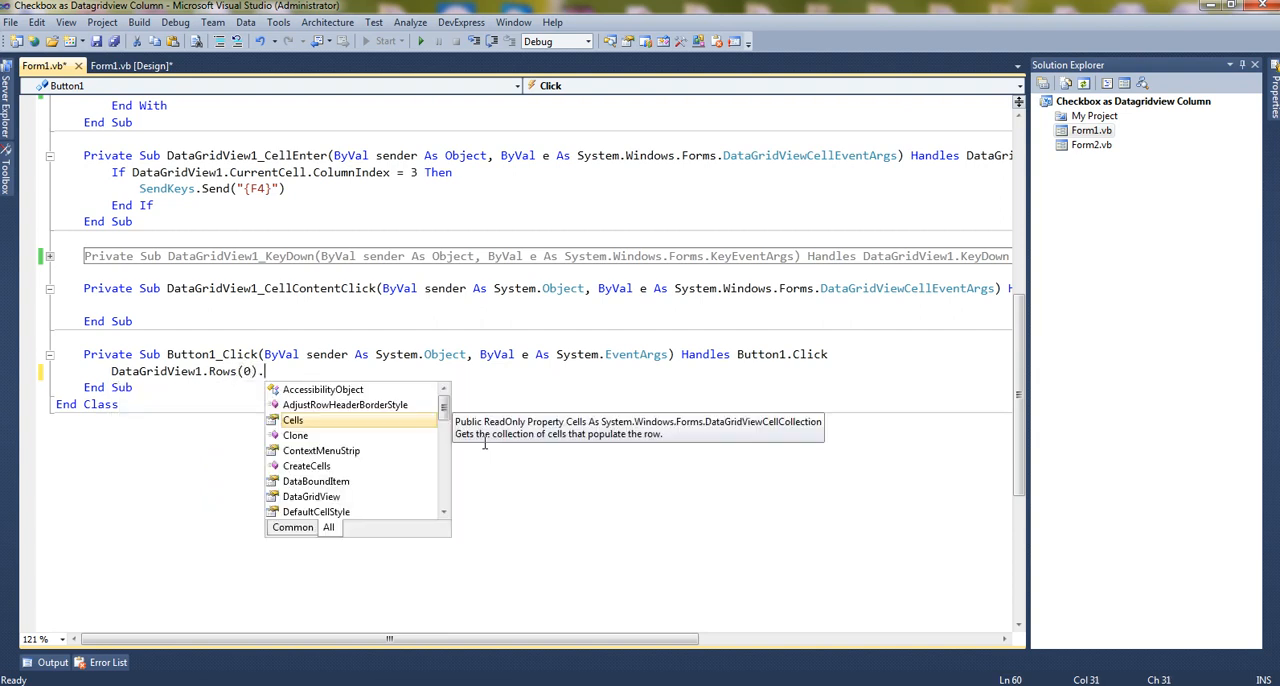
pyautogui.write('Cells(0).')
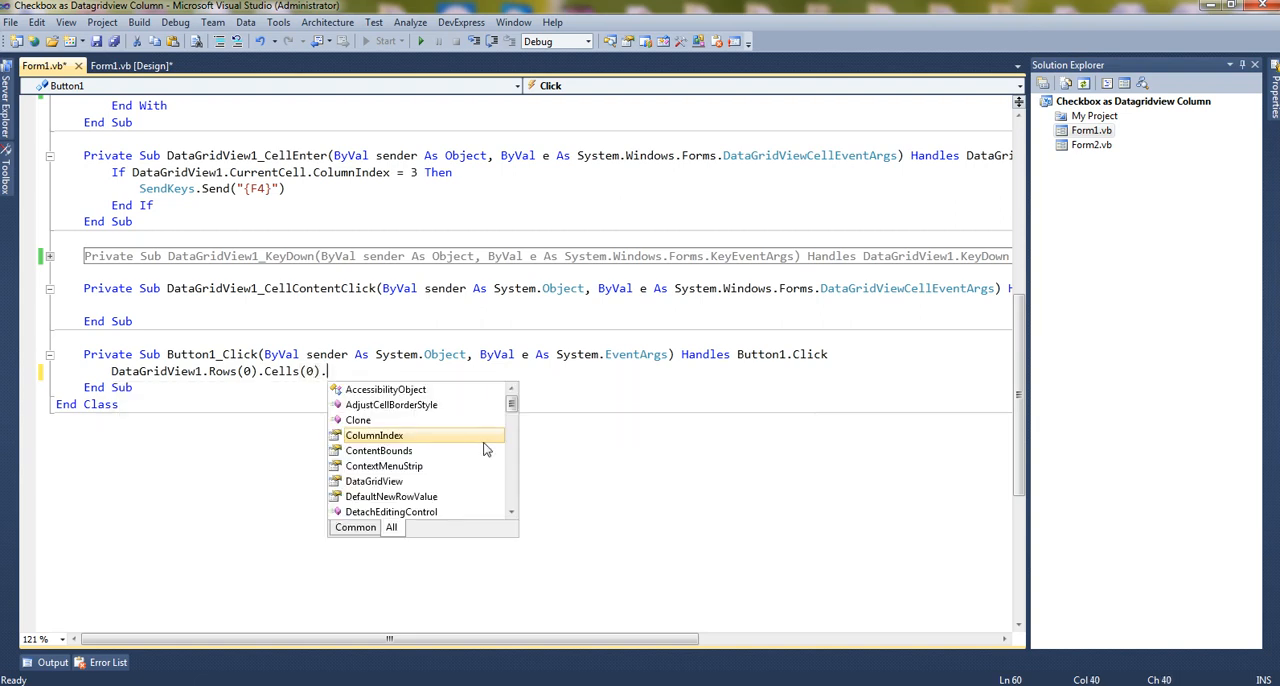
pyautogui.write('Value')
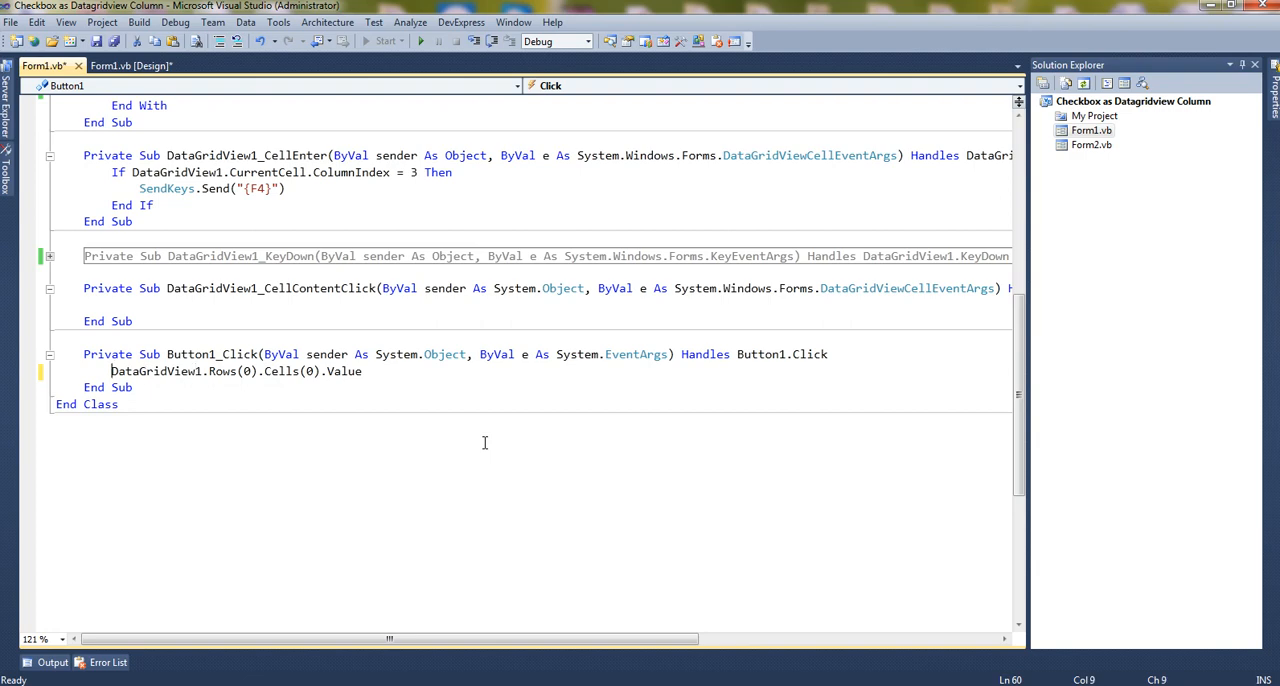
# Wrap the expression in MsgBox("Name : " & ...) to show the first cell value
pyautogui.write('MsgBox')
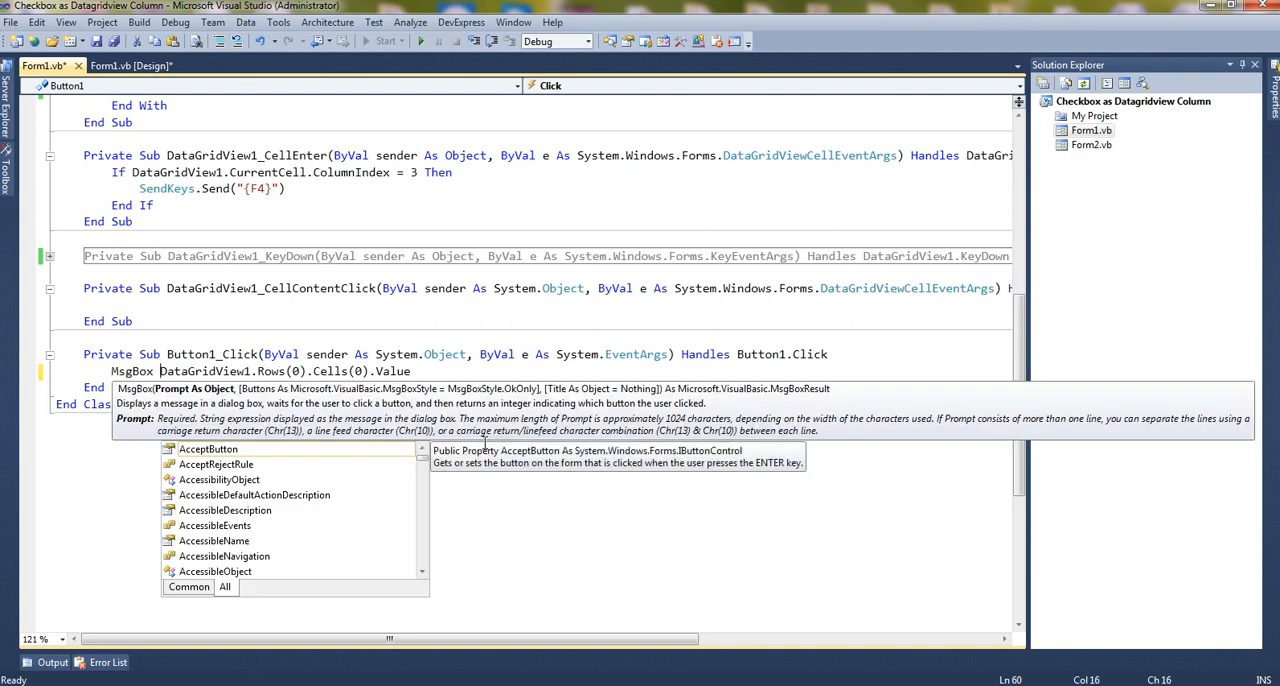
pyautogui.write('"')
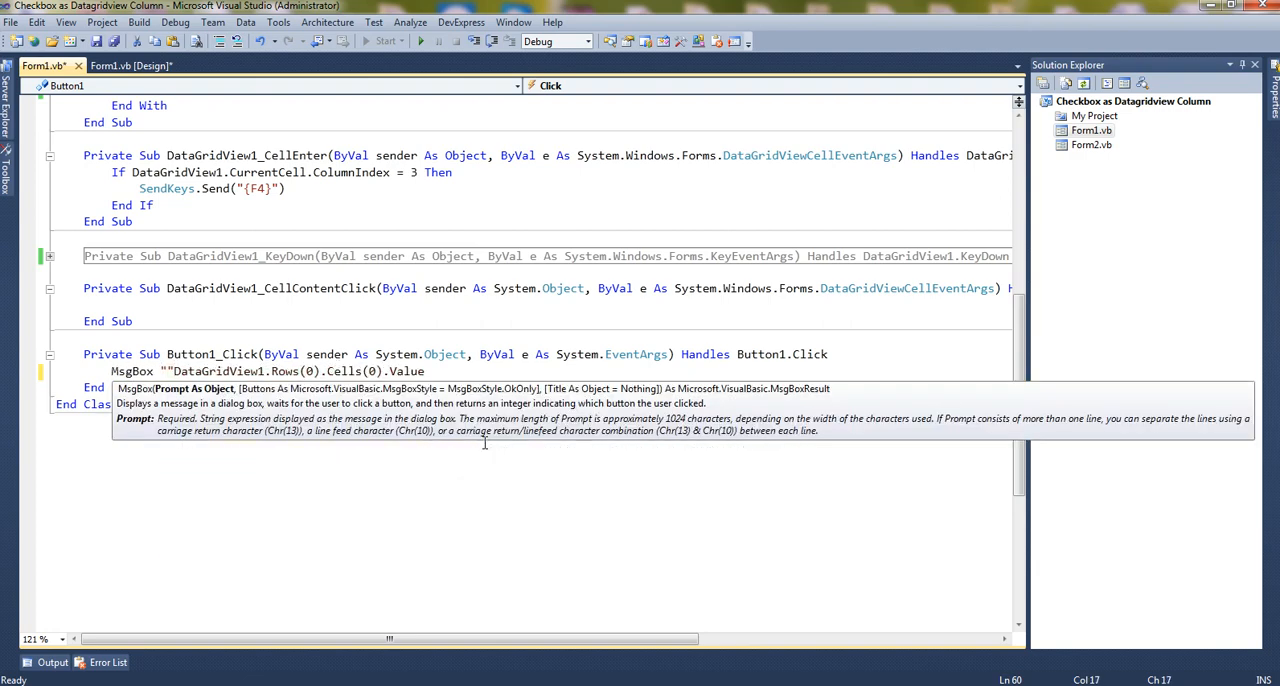
pyautogui.write('Name :')
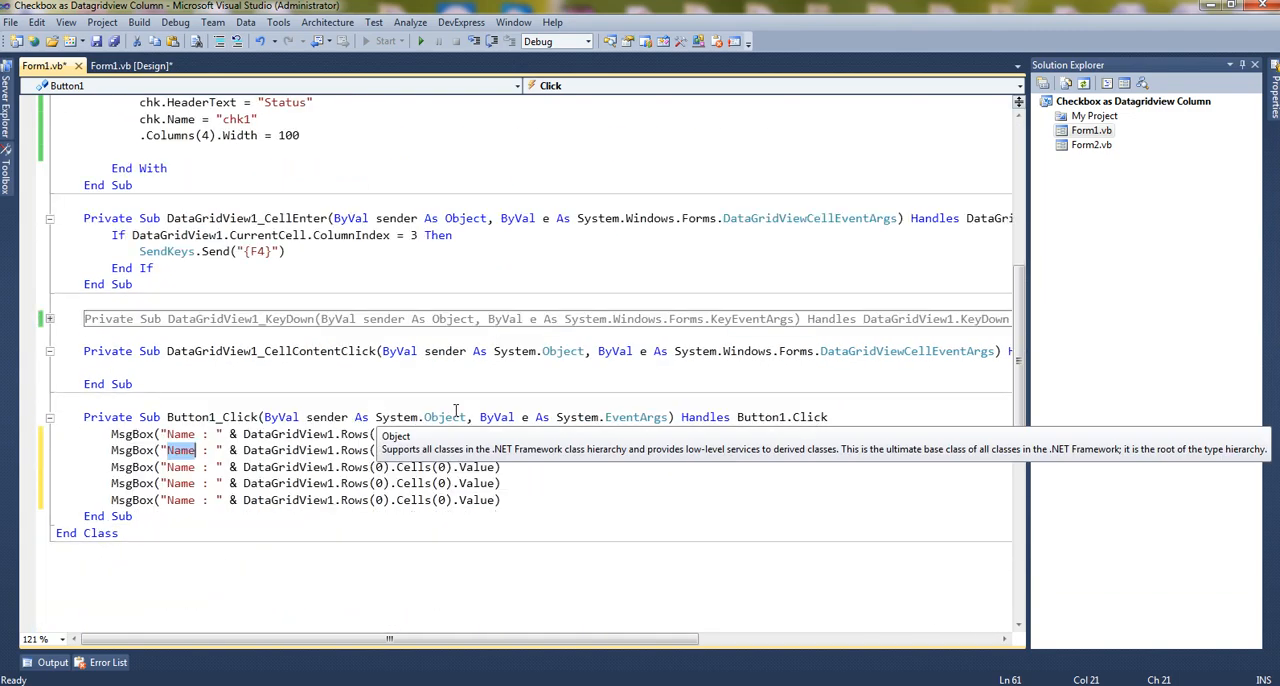
# Relabel the copied MsgBox lines as City, Gender and Status with matching cell indexes
pyautogui.write('City')
pyautogui.click(306, 468)
pyautogui.write('Contact')
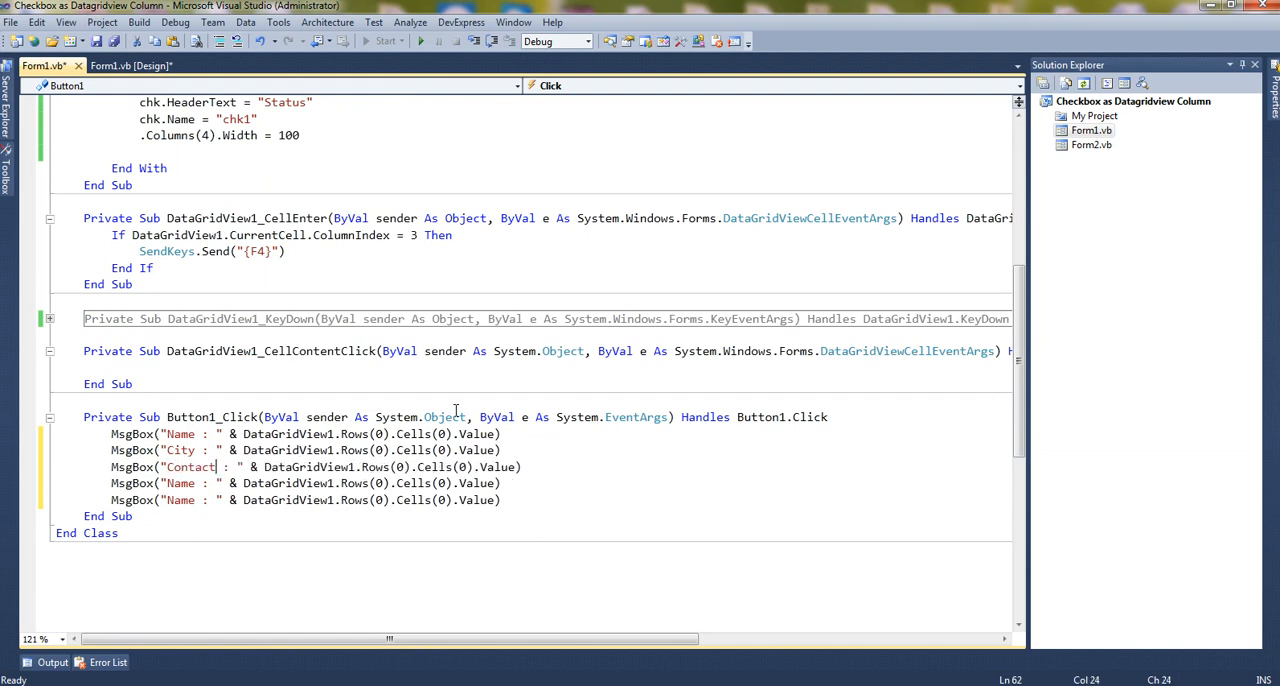
pyautogui.write('Gender')
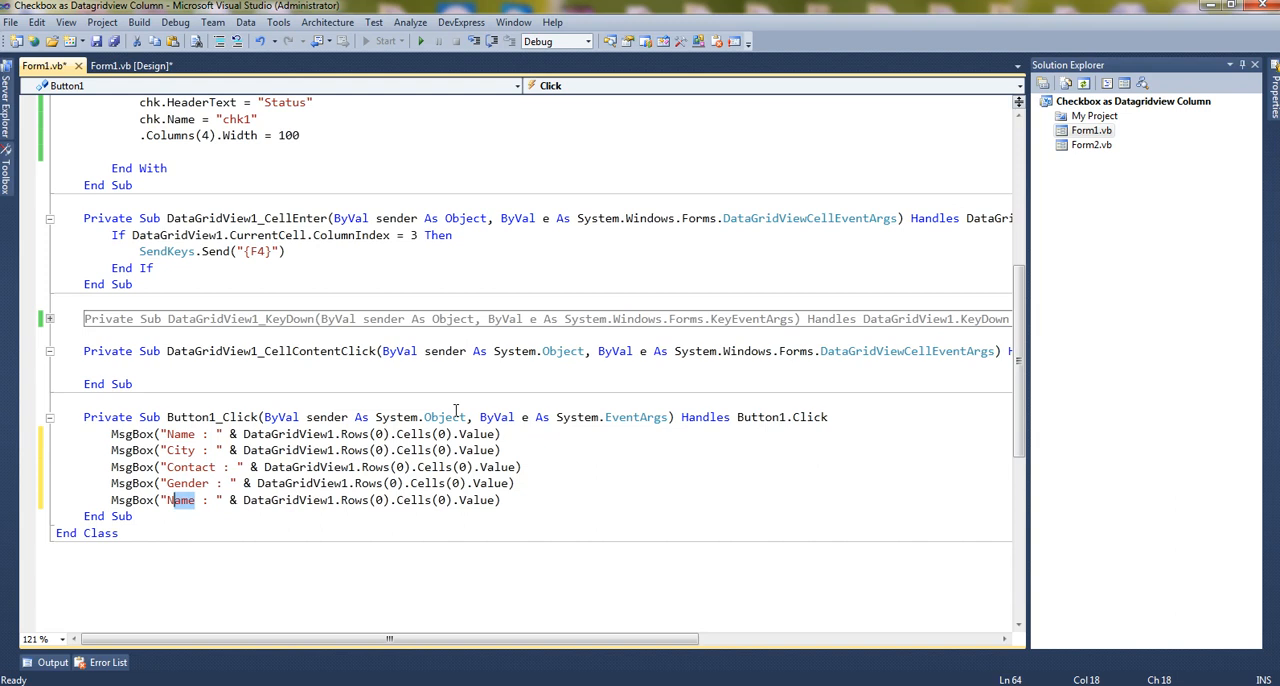
pyautogui.write('Statu')
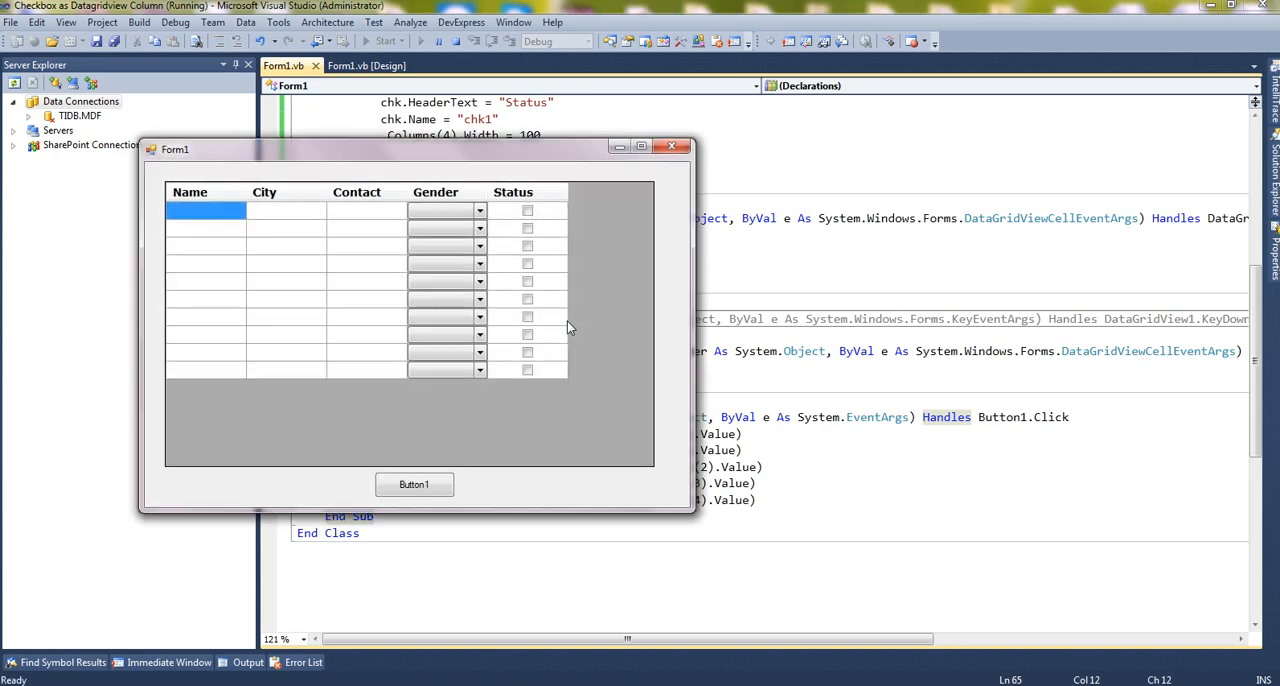
# Fill the running form's first row with a name, Ahmedabad, 123456 and a ticked Status
pyautogui.write('Mae')
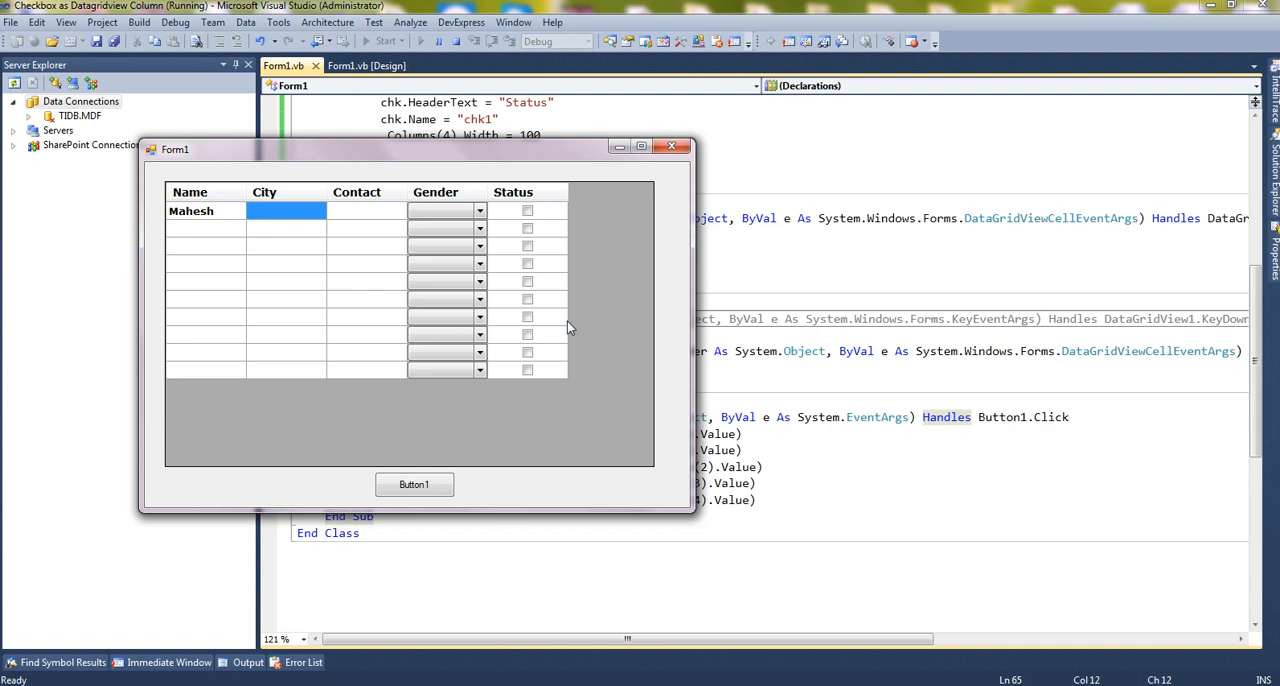
pyautogui.write('Ahmedabad')
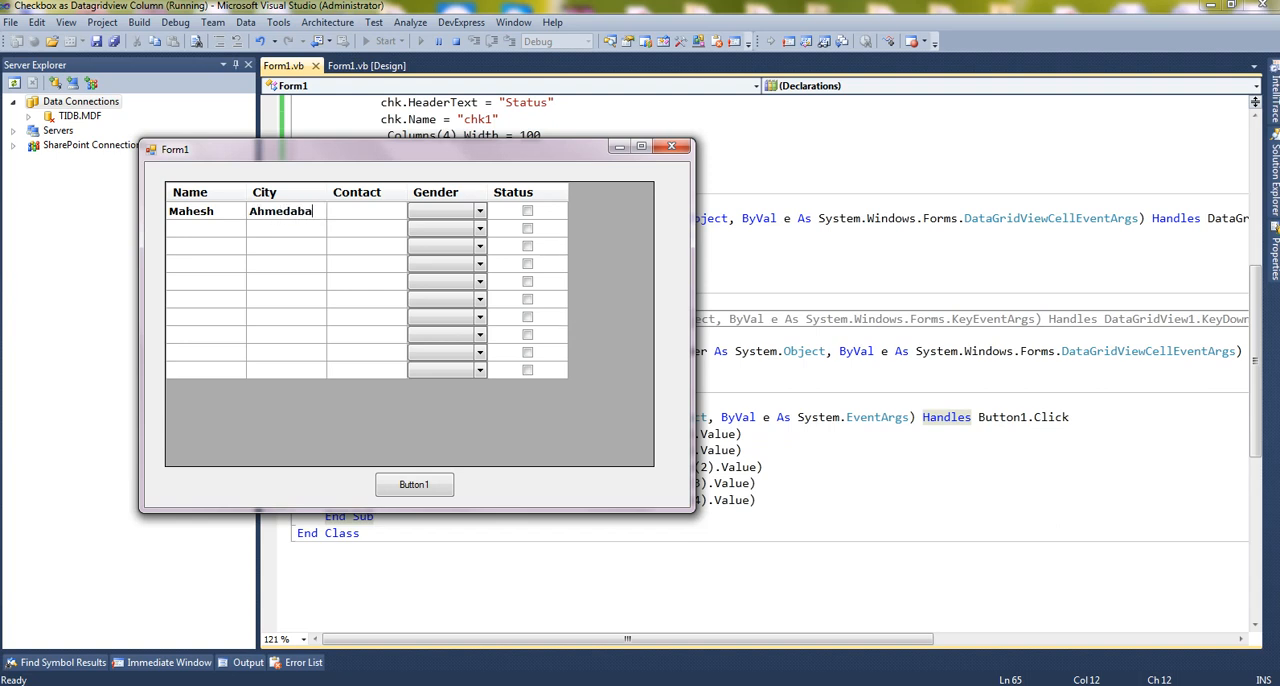
pyautogui.write('123456')
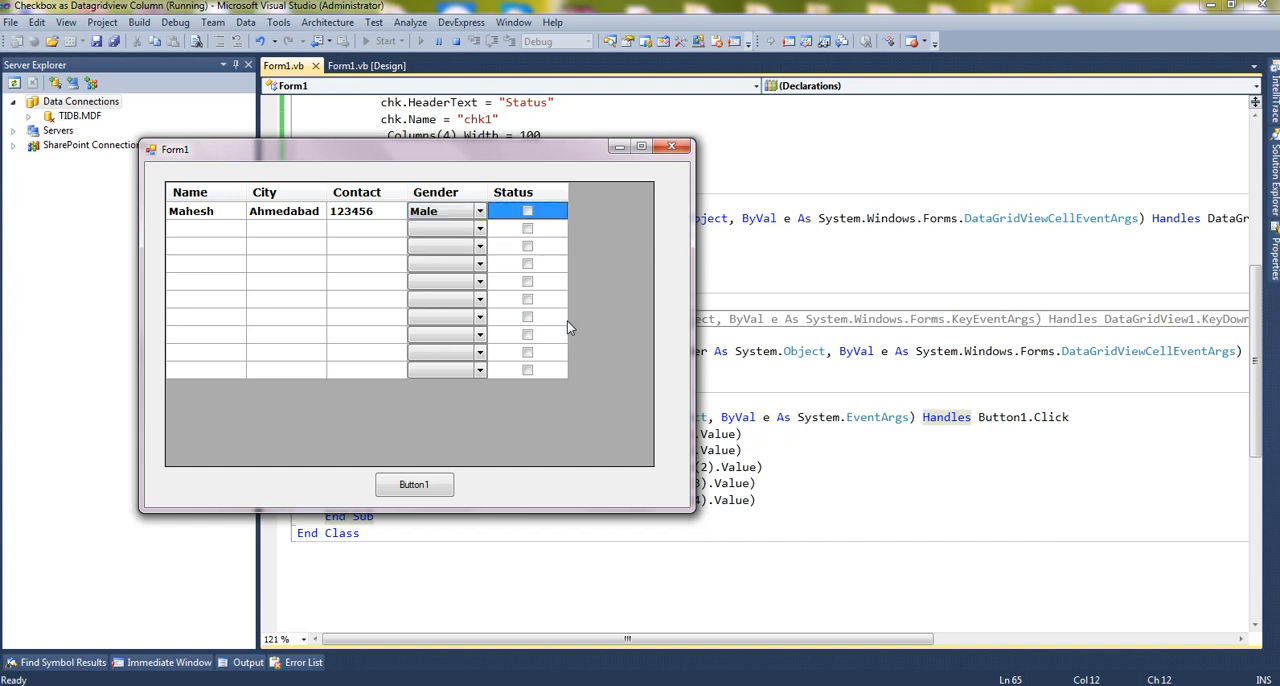
pyautogui.click(414, 484)
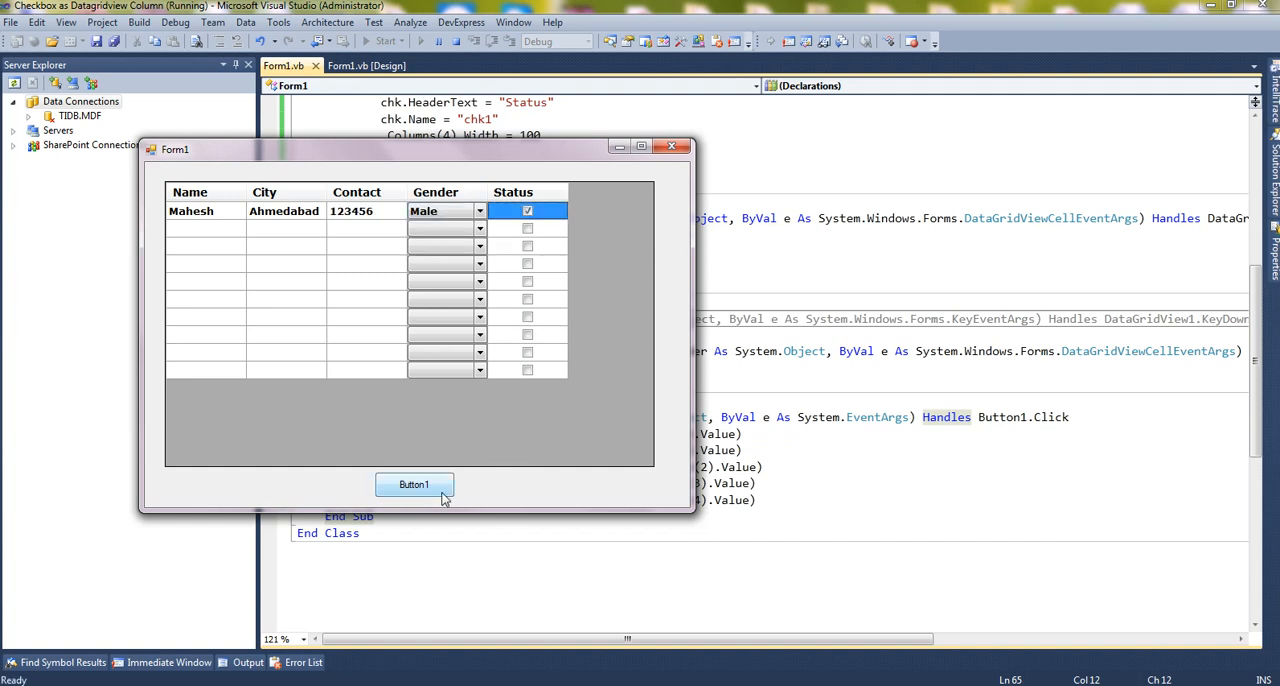
# Step through the Name, City, Contact and Gender message boxes to reach Status : True
pyautogui.click(414, 484)
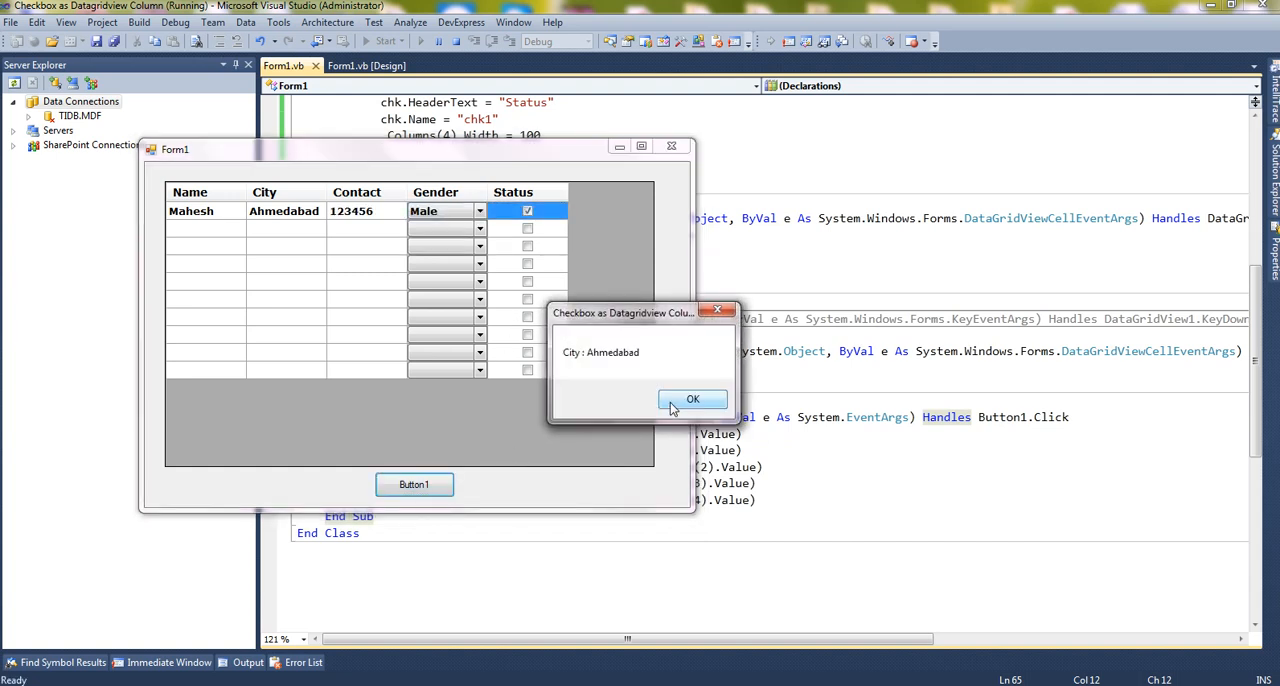
pyautogui.click(692, 400)
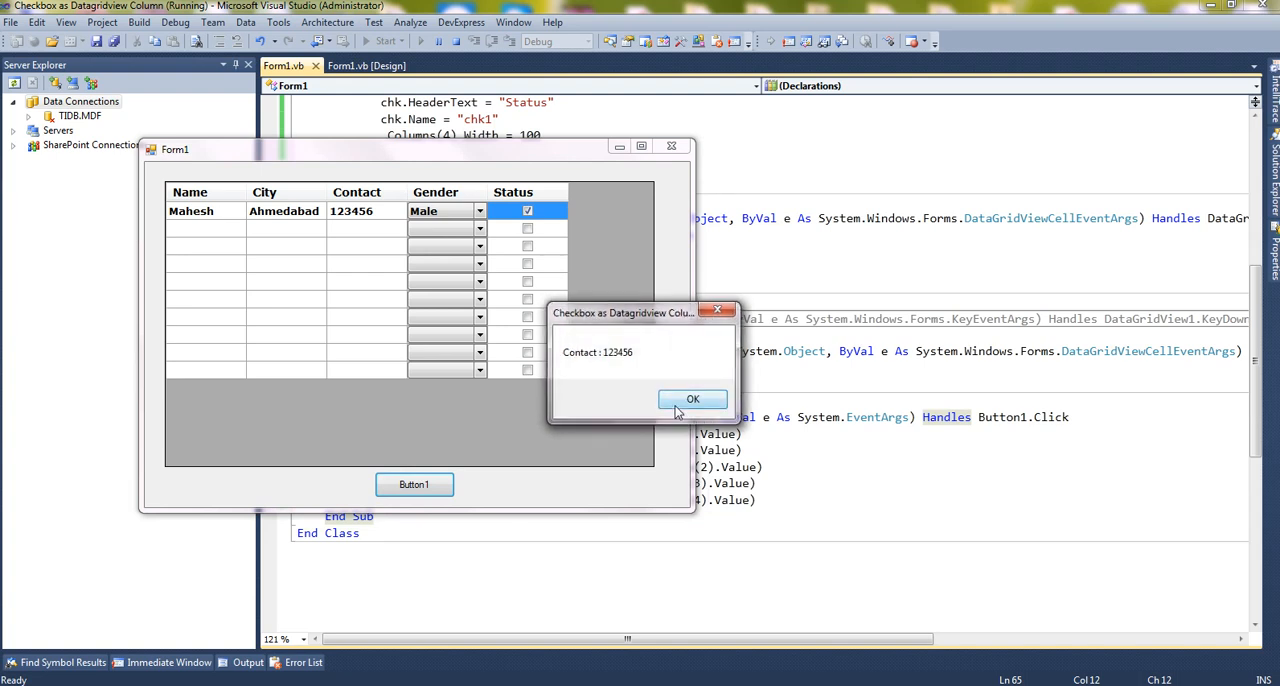
pyautogui.click(692, 400)
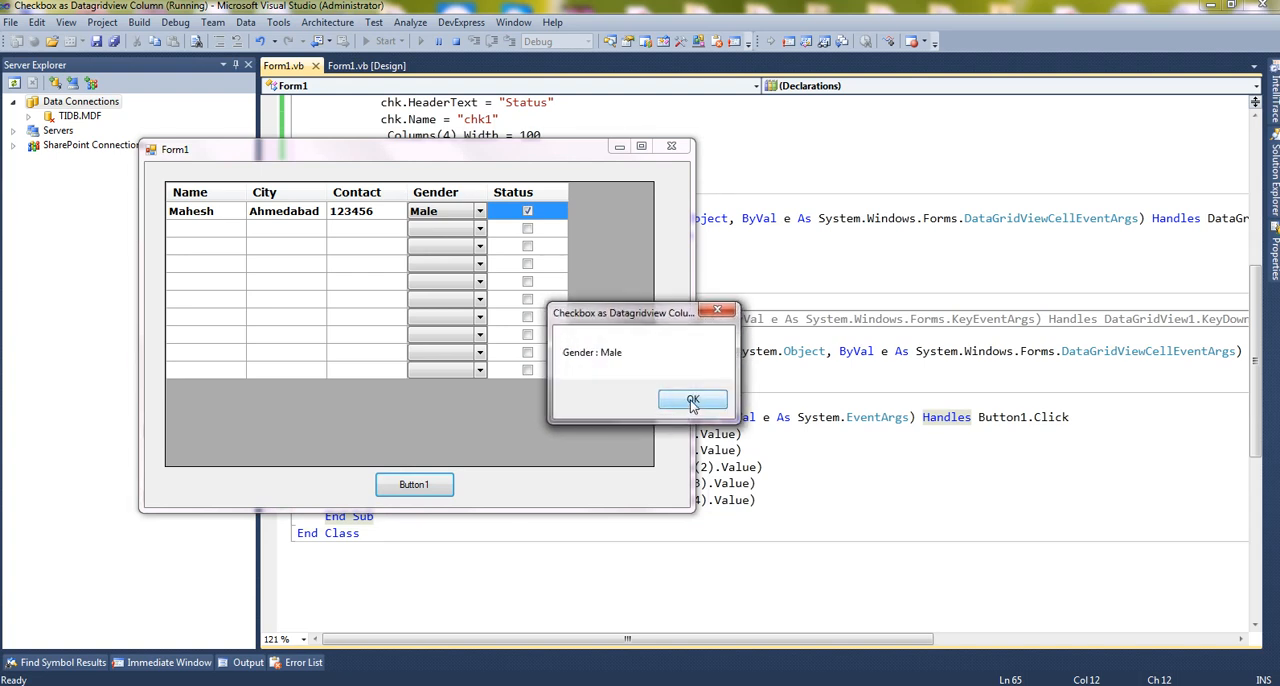
pyautogui.click(692, 400)
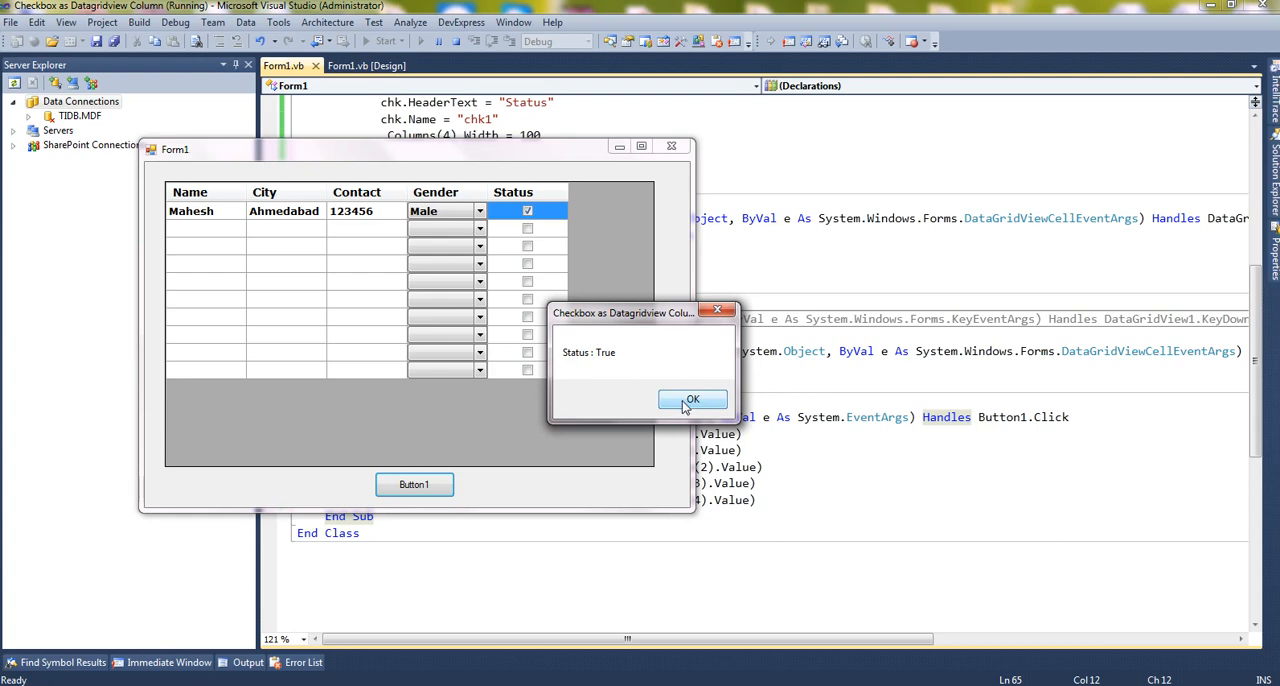